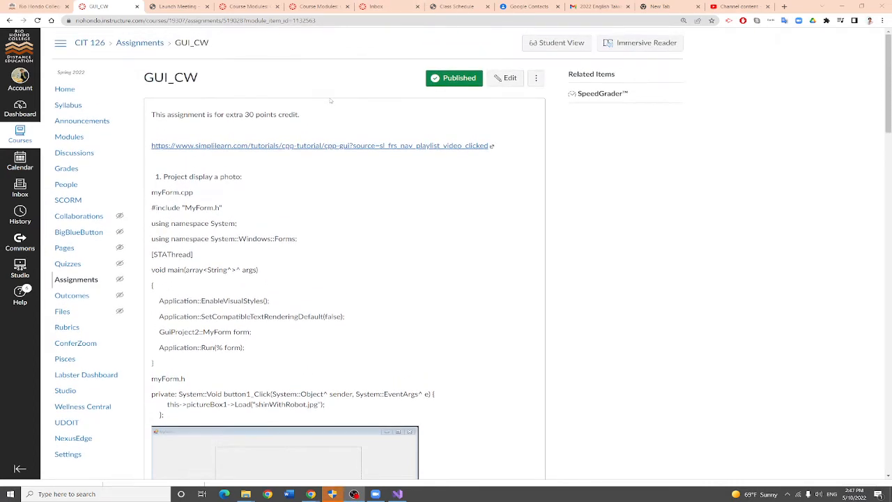
Scroll the GUI_CW assignment page past the code to the form and photo screenshots
scroll("down", 3)
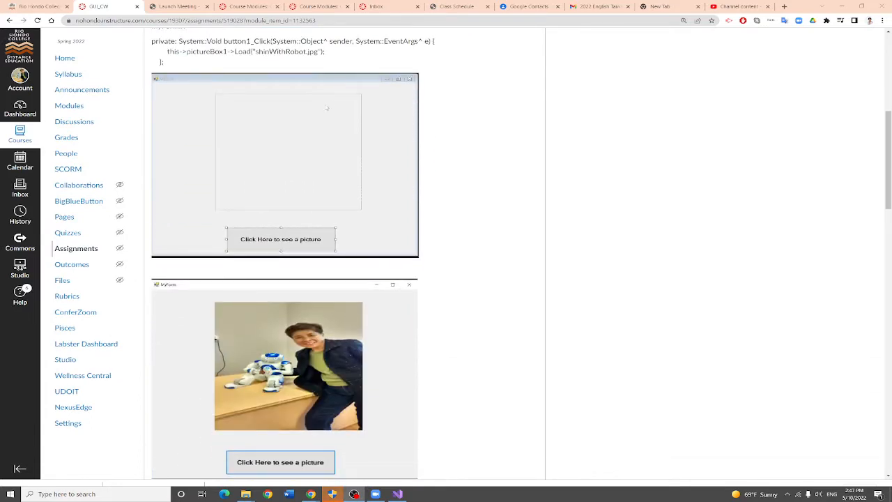
mouse_move(362, 122)
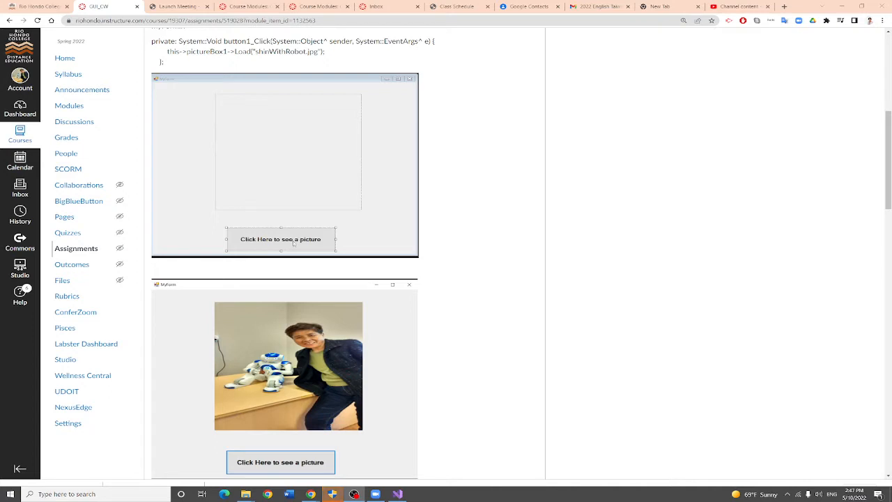
mouse_move(251, 322)
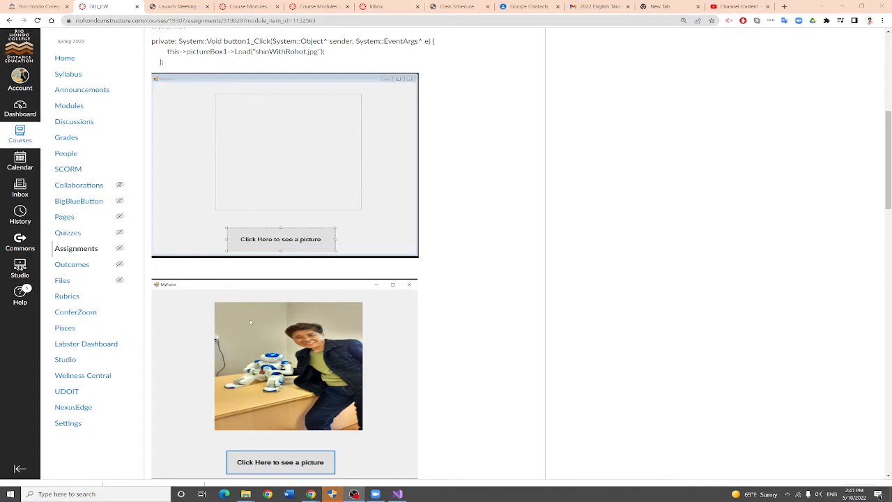
mouse_move(295, 378)
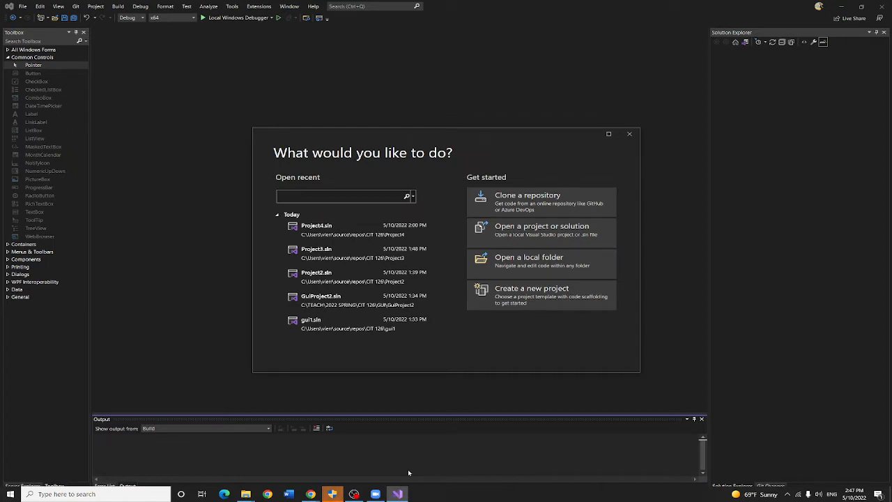
Start a new project using the CLR Empty Project (.NET Framework) template
left_click(341, 196)
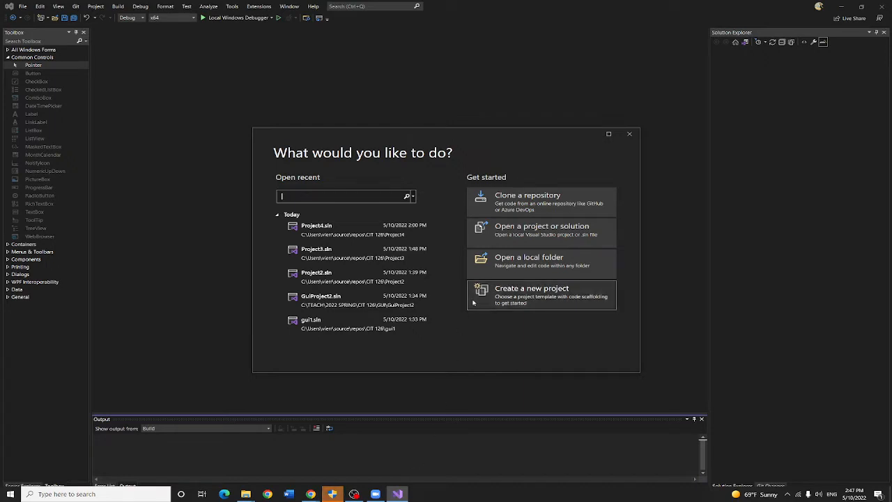
mouse_move(561, 291)
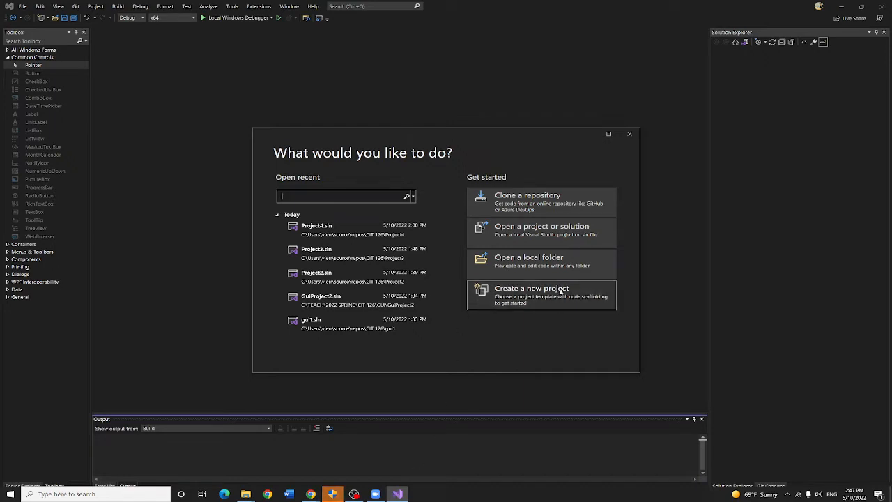
left_click(531, 288)
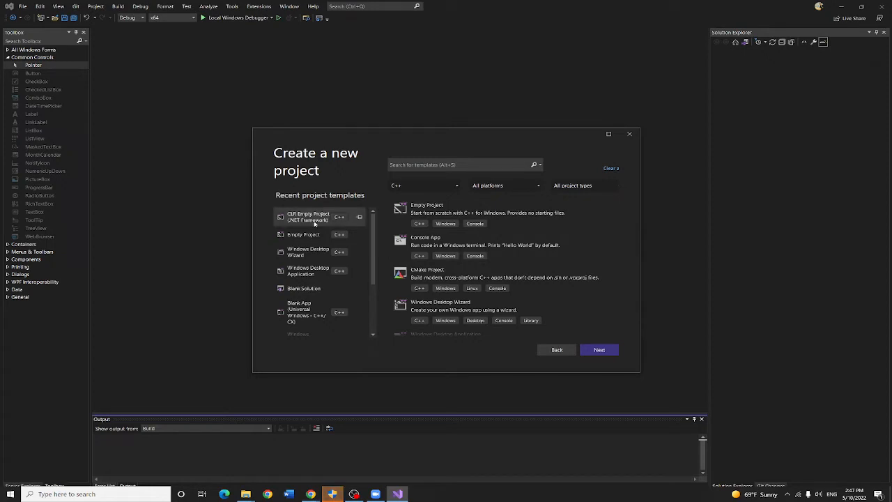
mouse_move(342, 234)
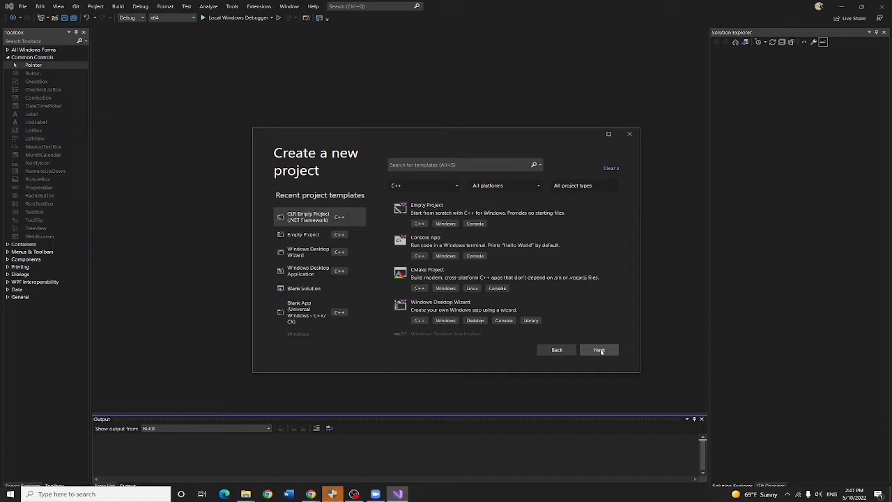
left_click(598, 349)
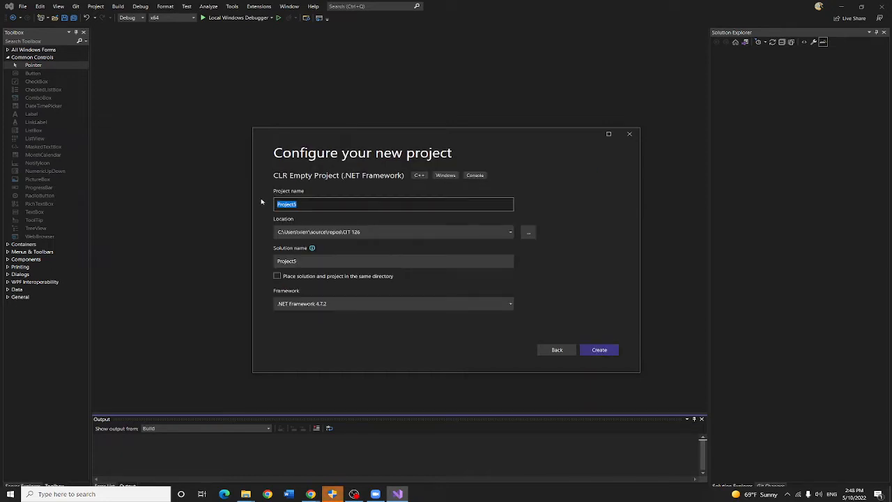
Name the CLR project GuiProjectFinal1 and create it
type("G")
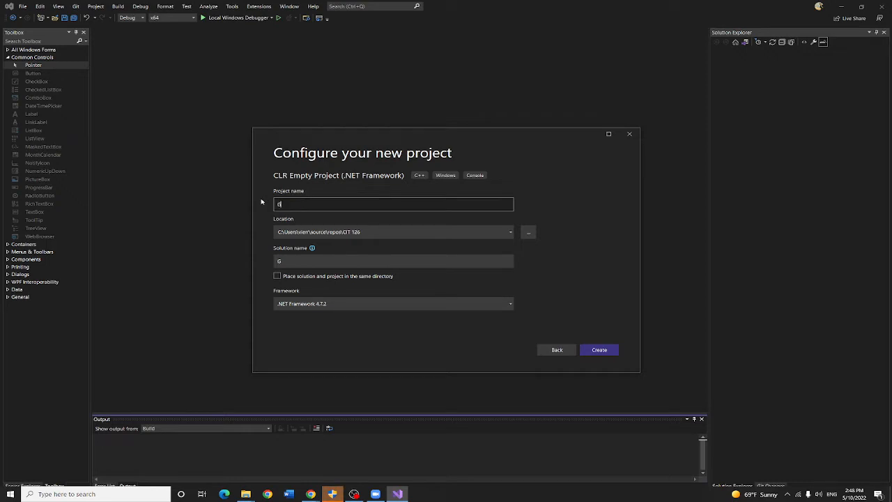
type("uiProjectFinal")
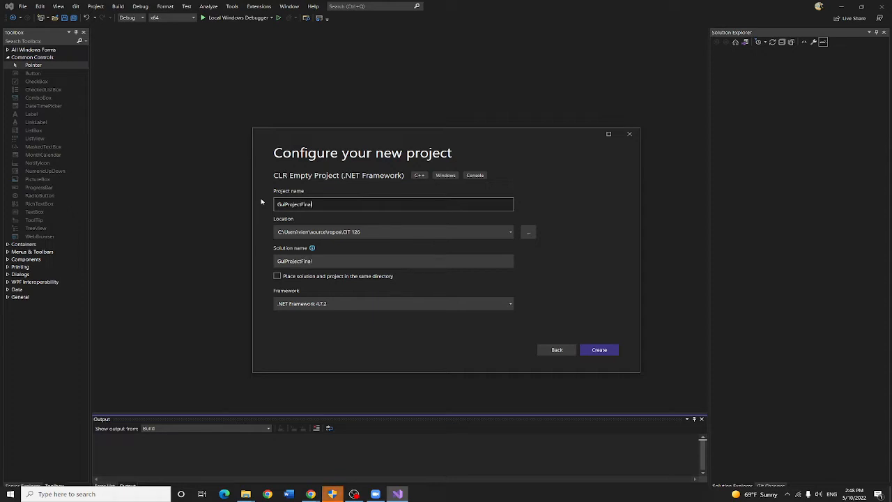
type("1")
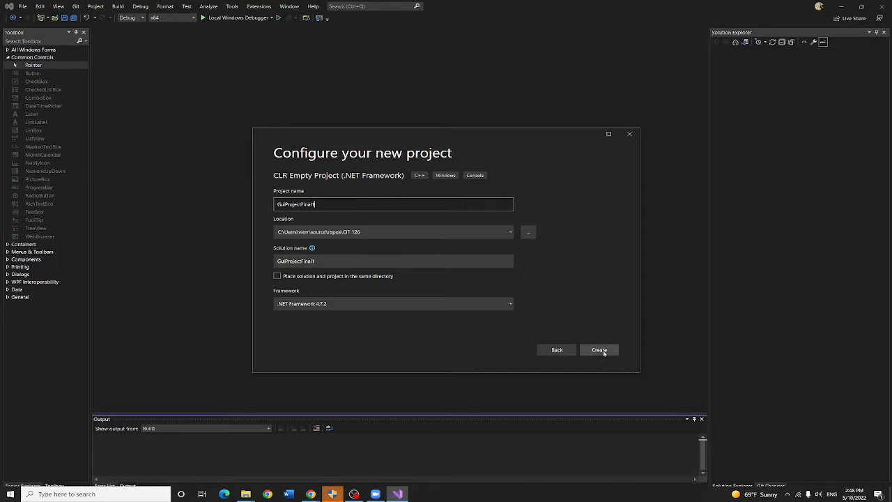
left_click(599, 349)
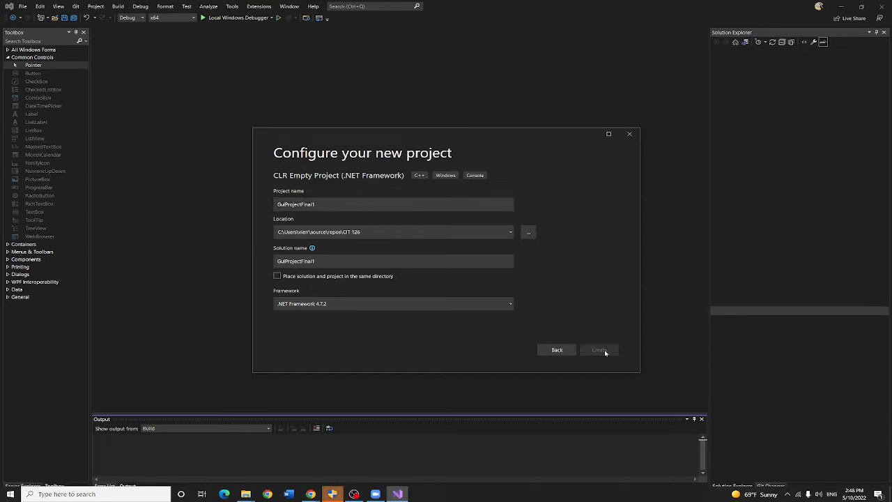
Finish creating the project and open properties for the Source Files folder
left_click(598, 349)
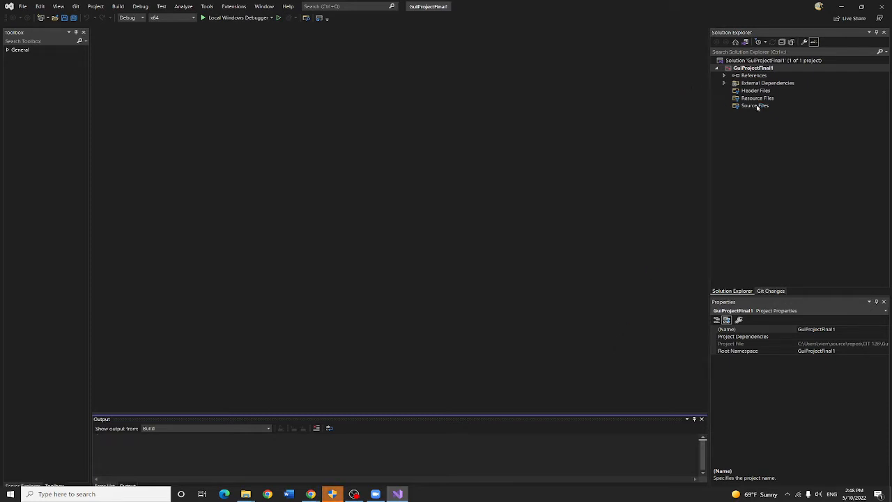
right_click(755, 105)
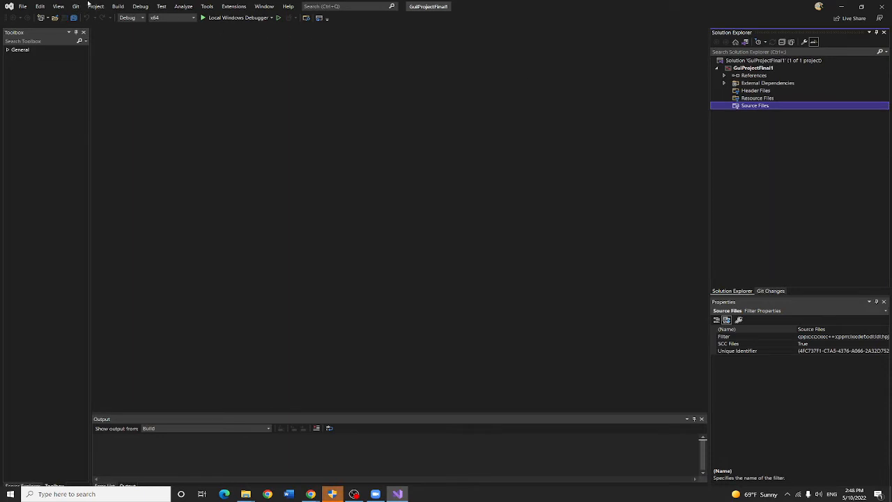
left_click(96, 6)
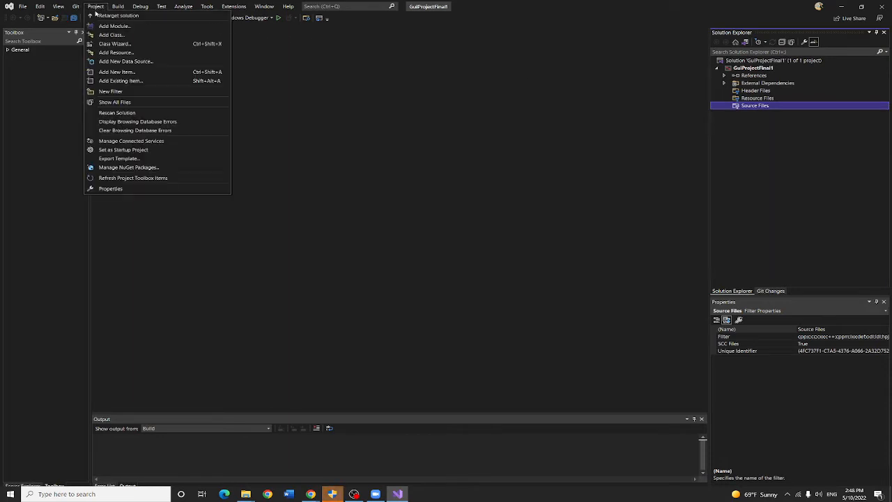
left_click(110, 188)
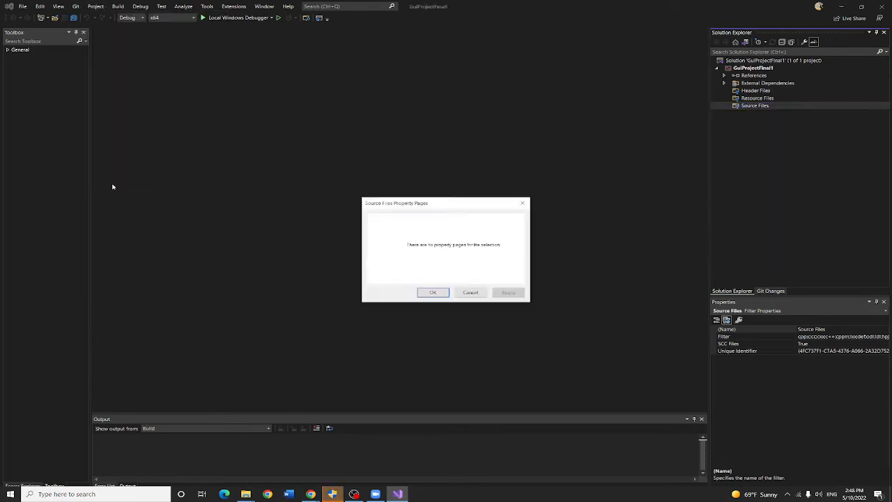
mouse_move(433, 292)
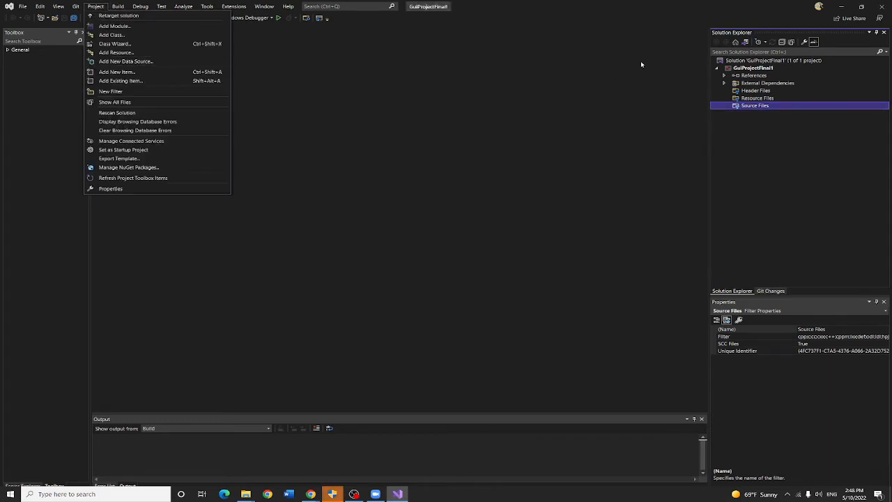
In GuiProjectFinal1's property pages, set Linker > System SubSystem to Windows (/SUBSYSTEM:WINDOWS)
right_click(752, 68)
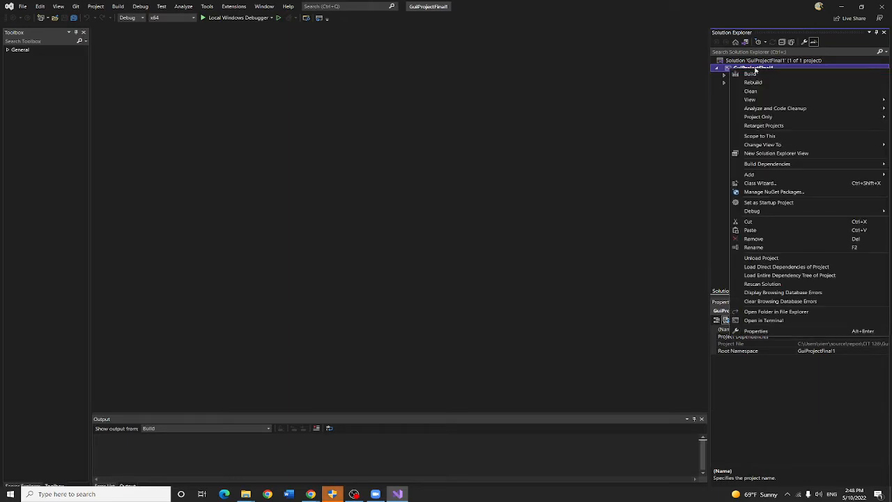
left_click(96, 6)
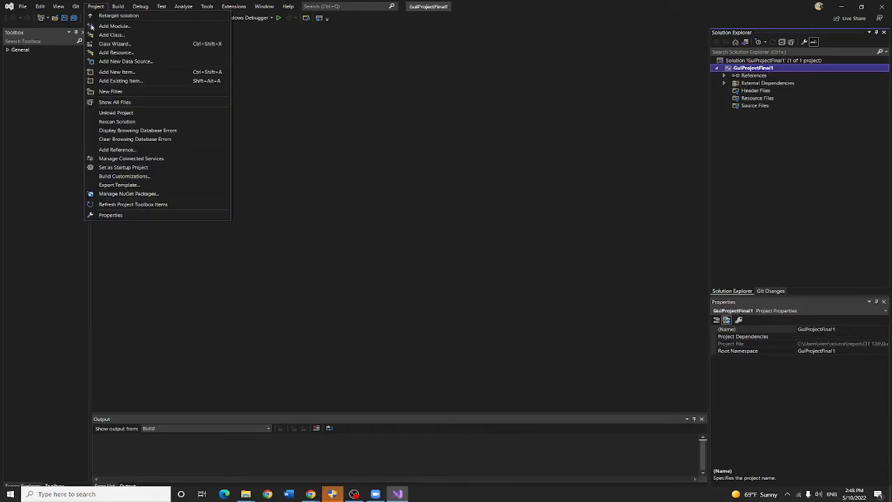
left_click(110, 214)
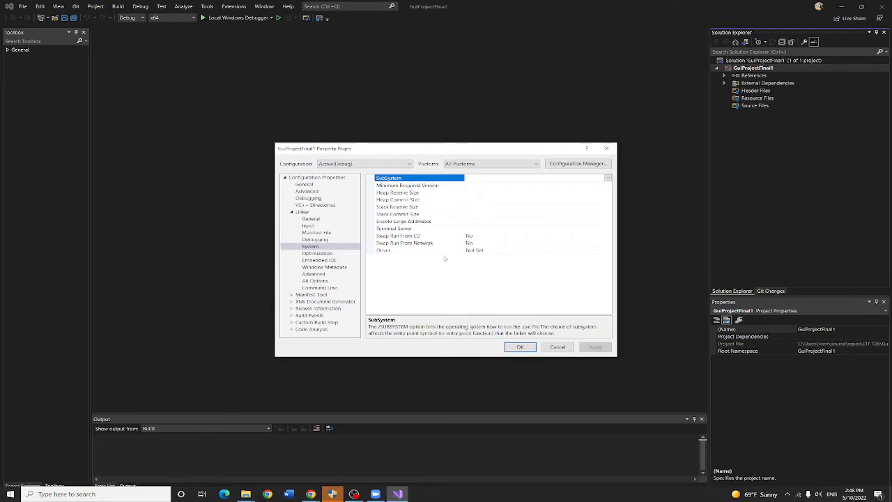
mouse_move(298, 228)
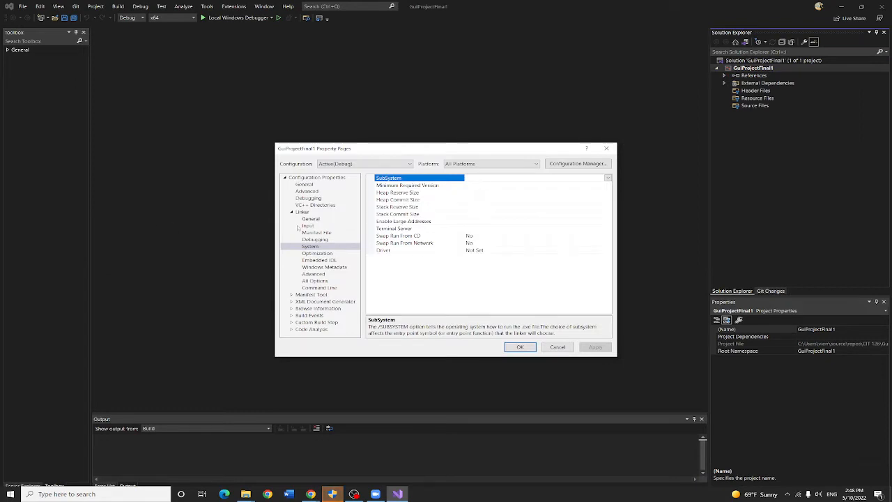
left_click(310, 246)
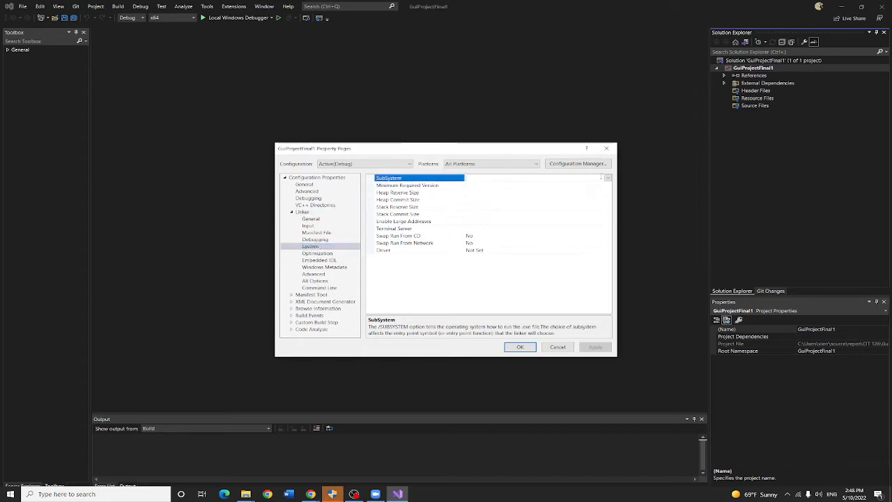
left_click(606, 178)
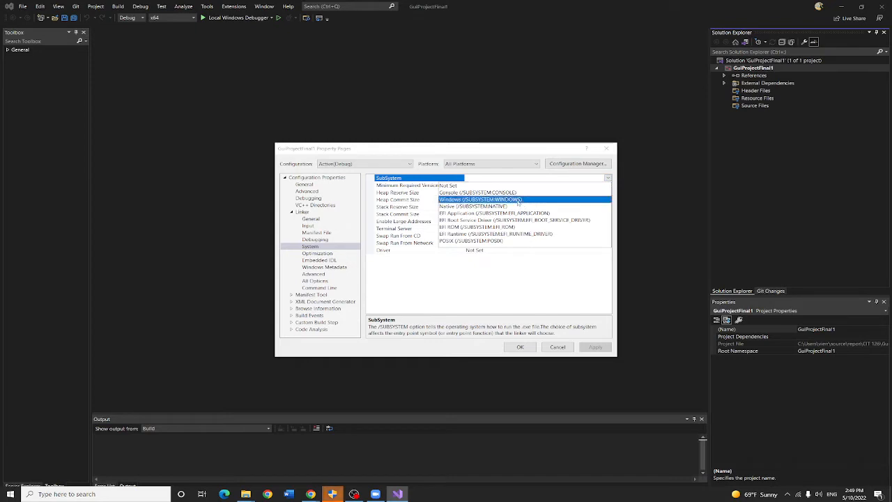
left_click(480, 199)
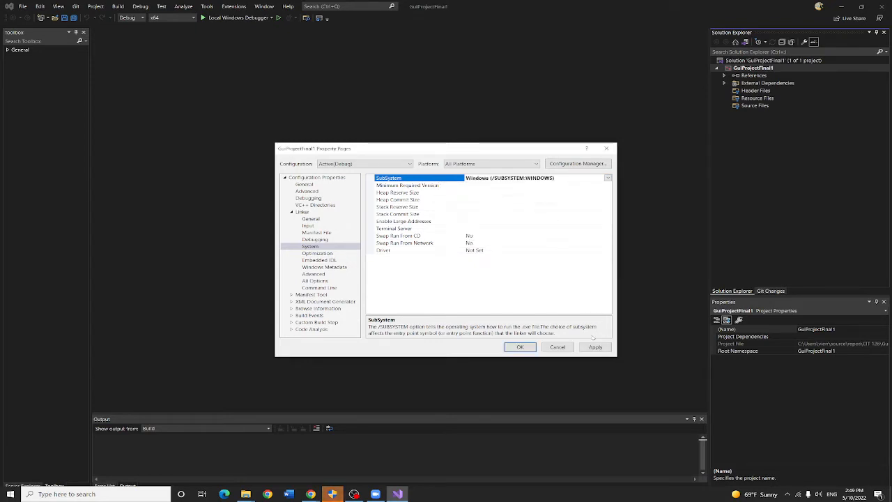
left_click(519, 347)
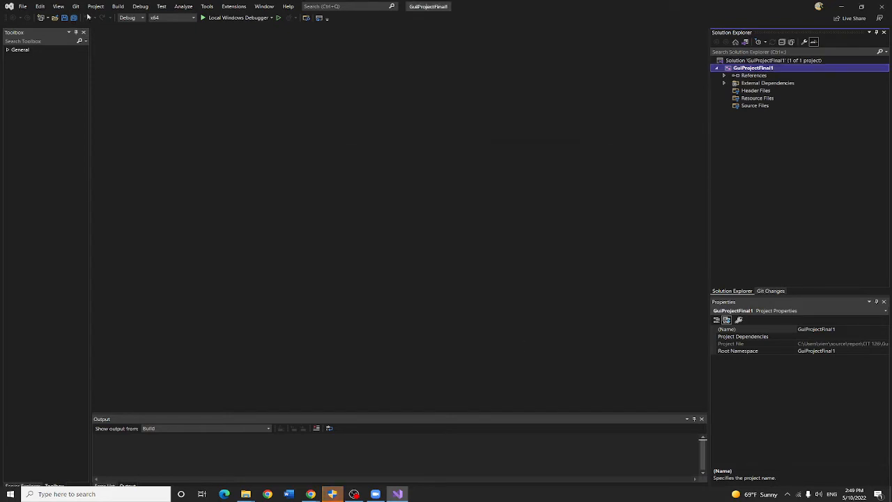
Enter main as the Linker > Advanced Entry Point in project properties and confirm
left_click(95, 6)
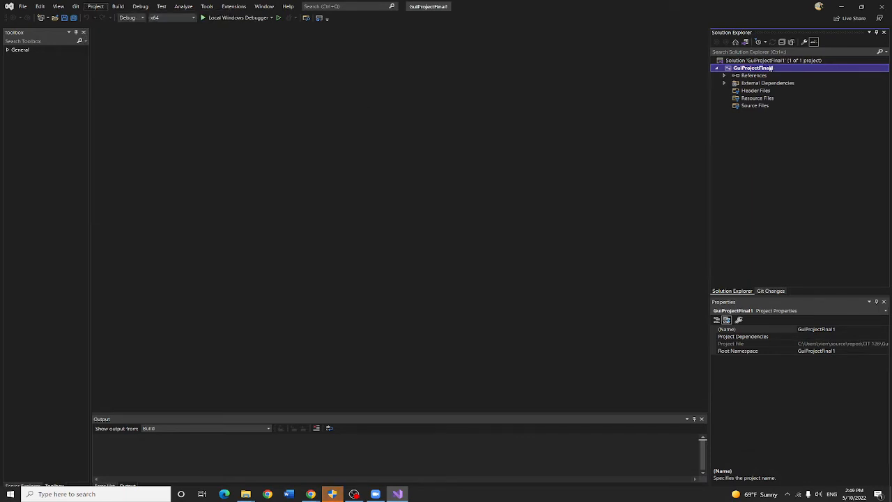
left_click(95, 7)
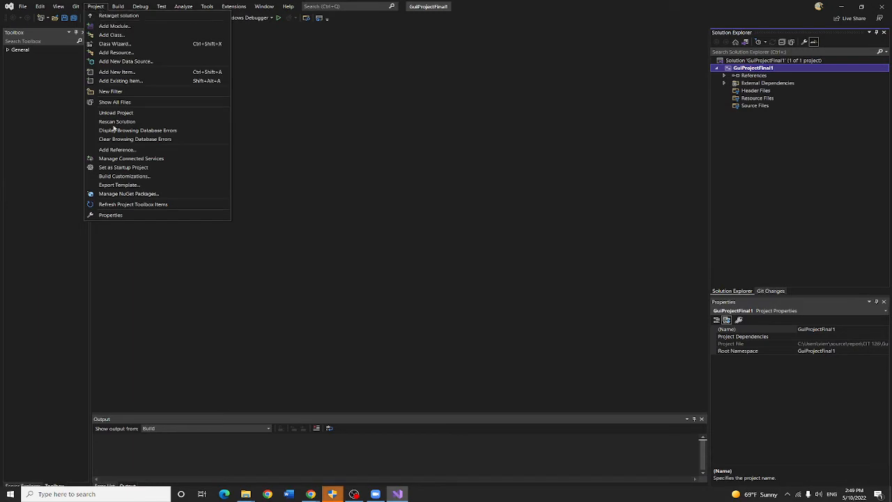
left_click(110, 215)
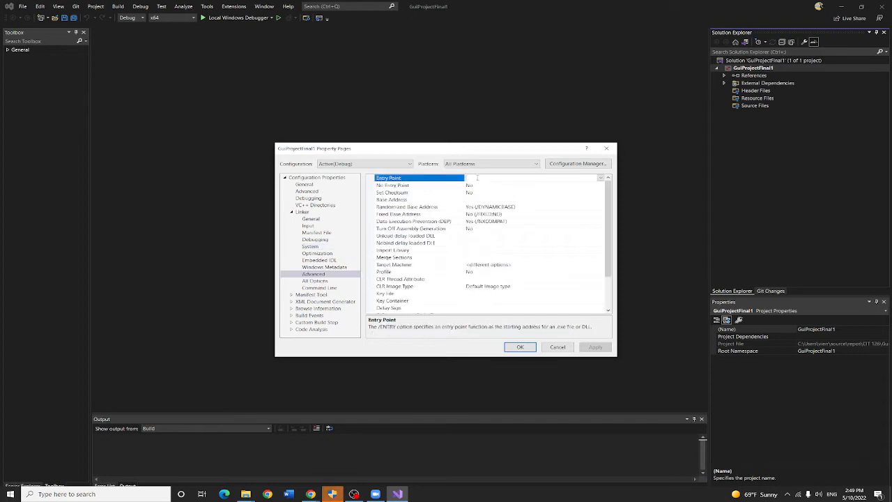
type("main")
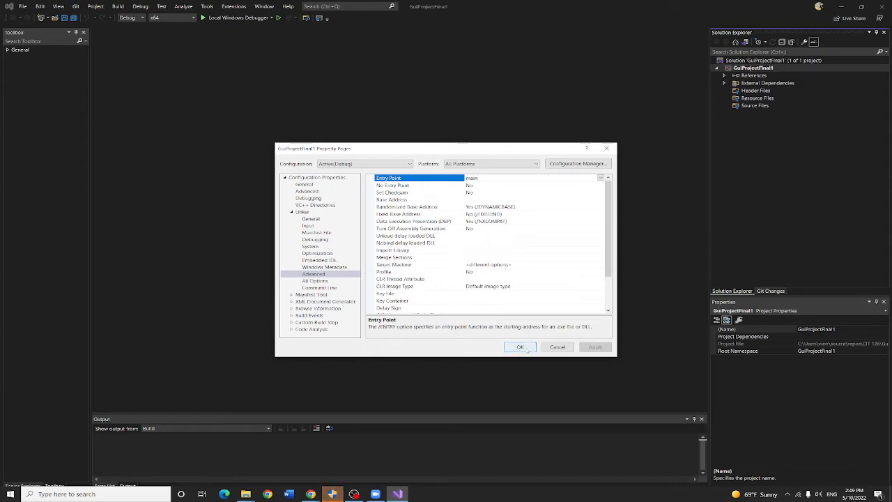
left_click(520, 347)
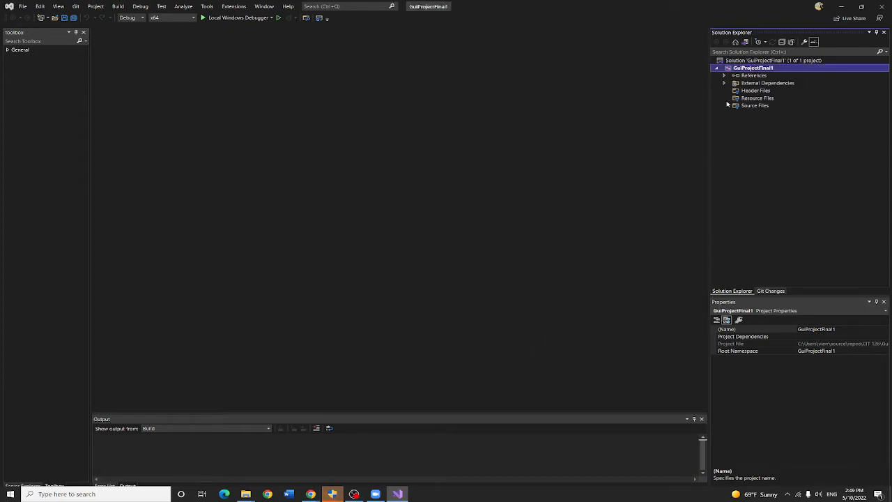
Add a Visual C++ UI Windows Form item, MyForm, to the project
right_click(754, 106)
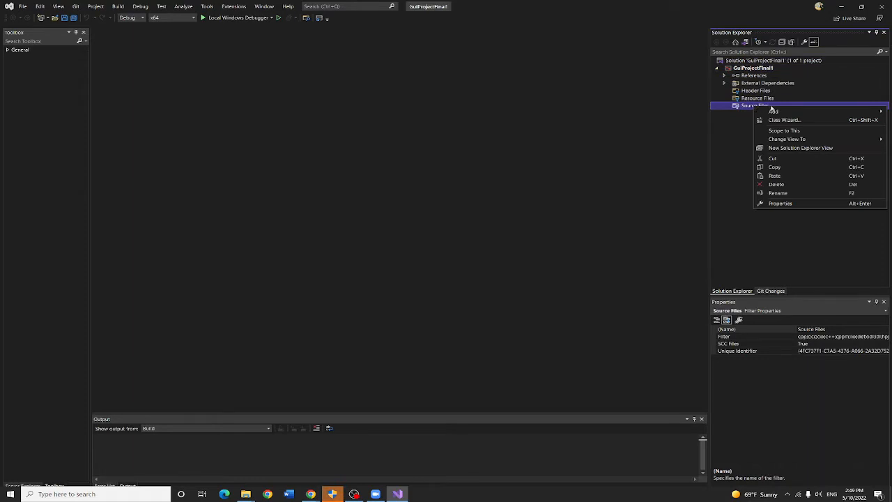
left_click(774, 111)
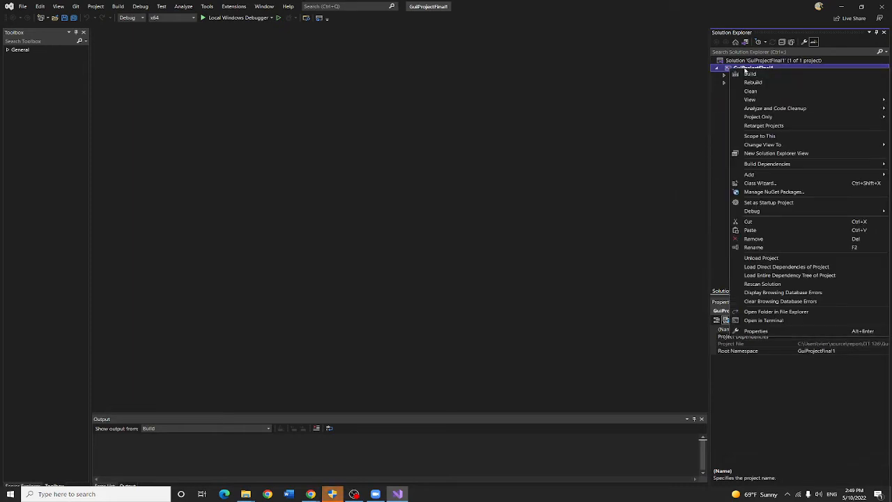
mouse_move(749, 174)
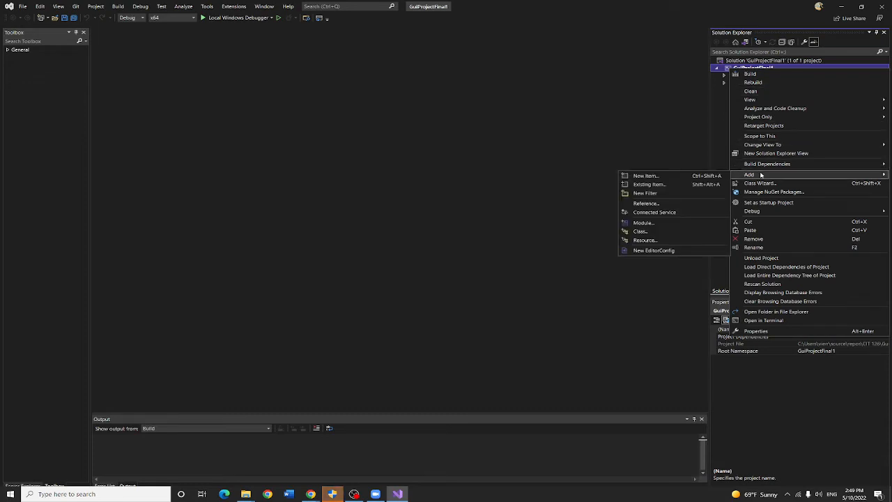
mouse_move(645, 175)
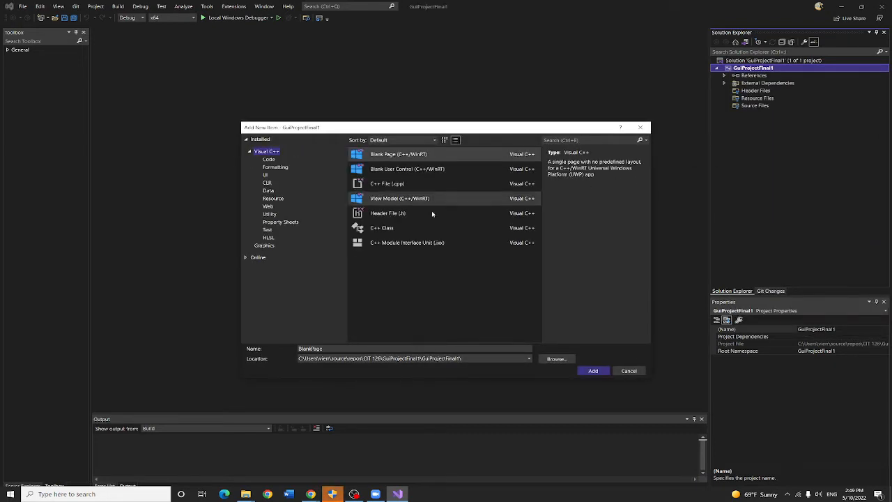
left_click(267, 183)
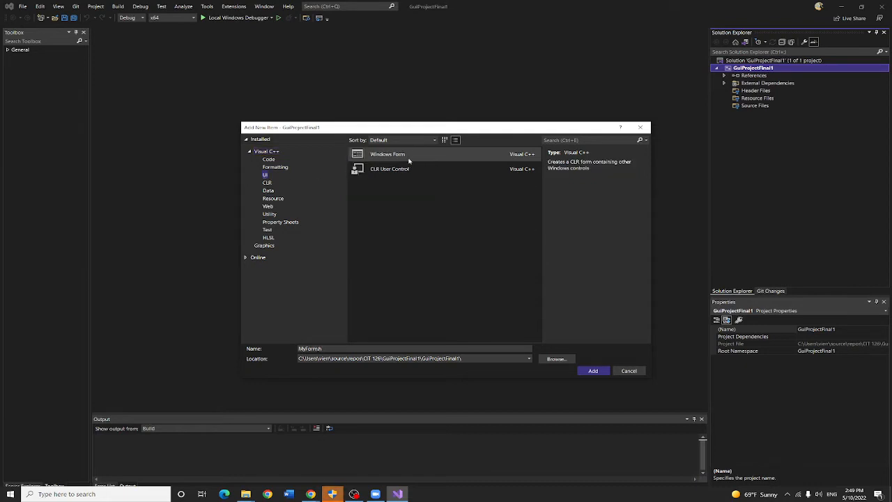
left_click(388, 154)
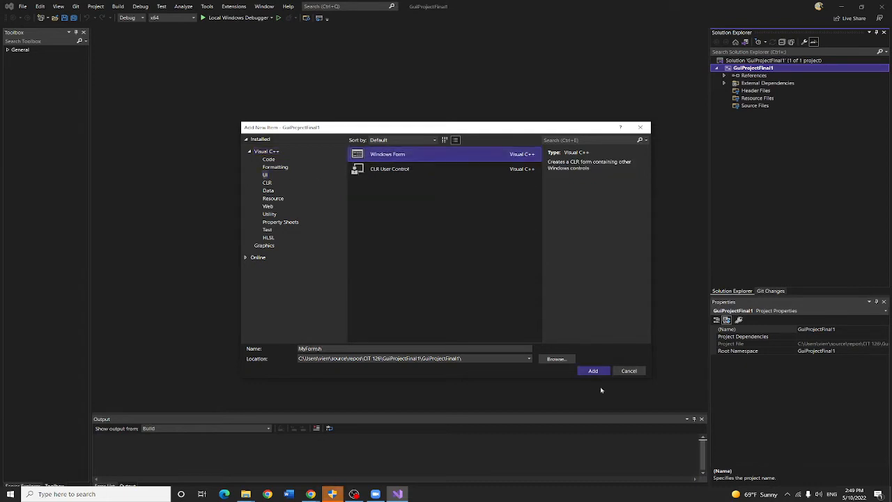
left_click(592, 370)
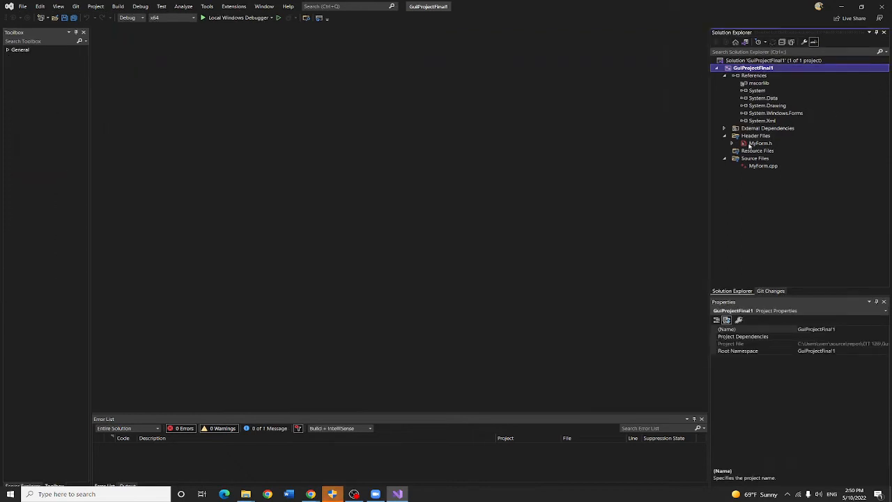
Open MyForm.cpp, add the main launcher, and change GuiProject2 to GuiProjectFinal1
double_click(760, 143)
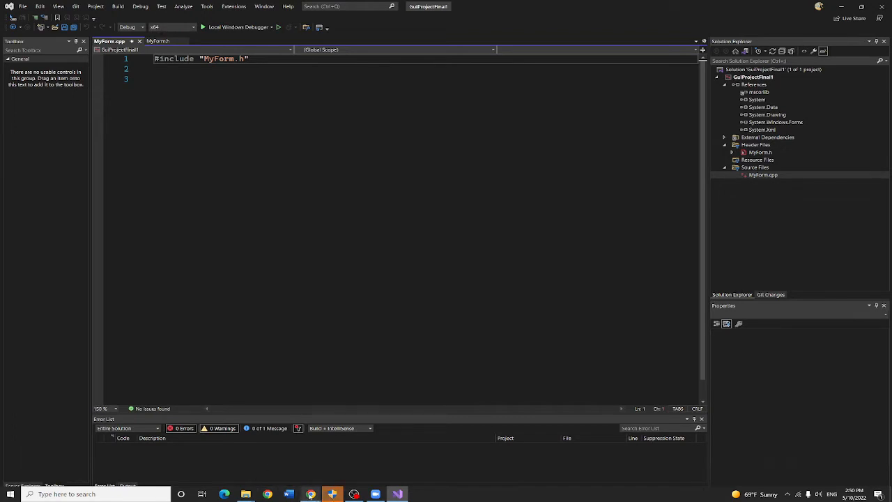
mouse_move(311, 494)
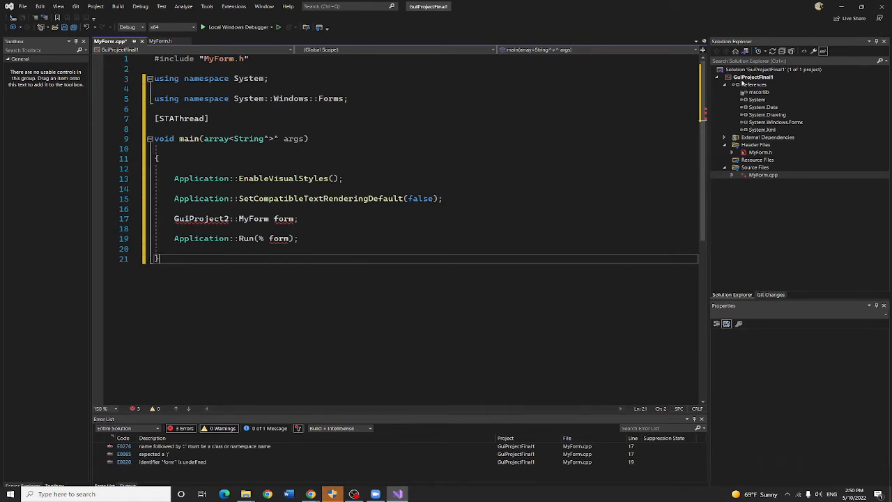
double_click(201, 218)
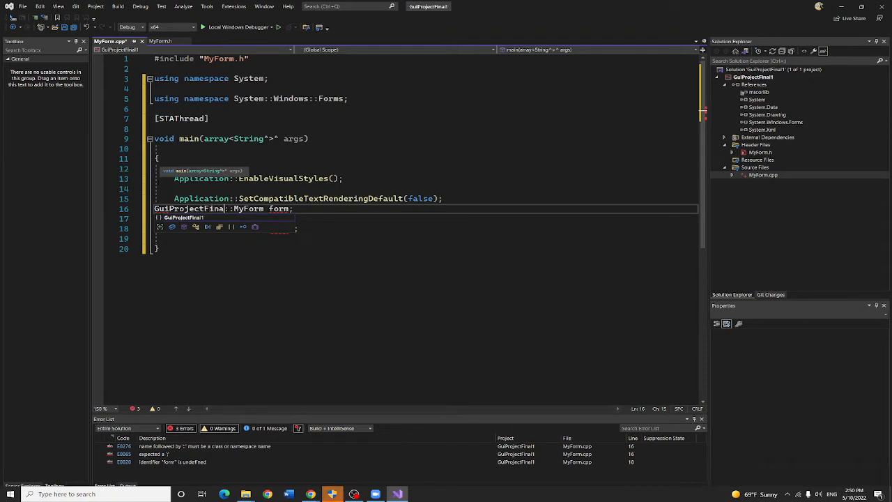
type("1")
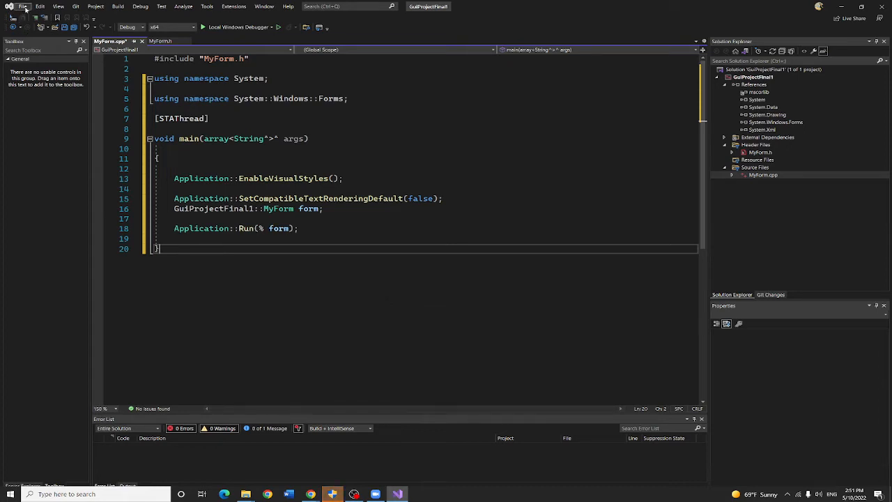
left_click(23, 6)
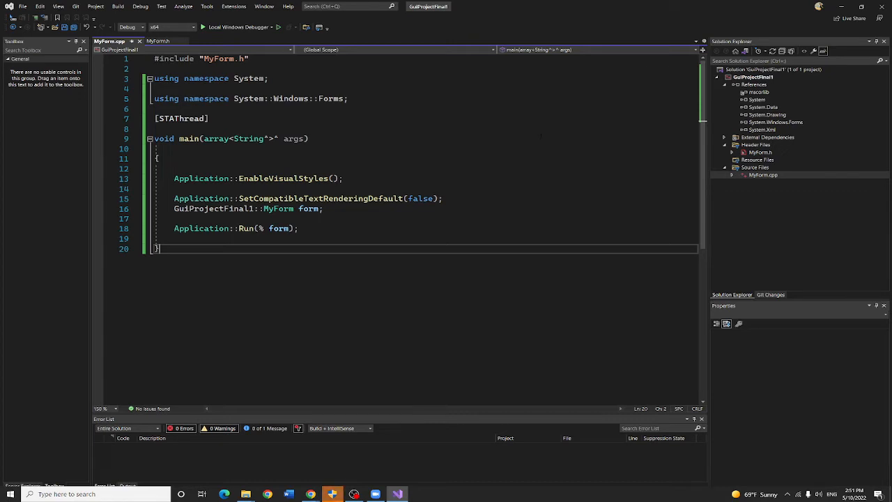
left_click(23, 6)
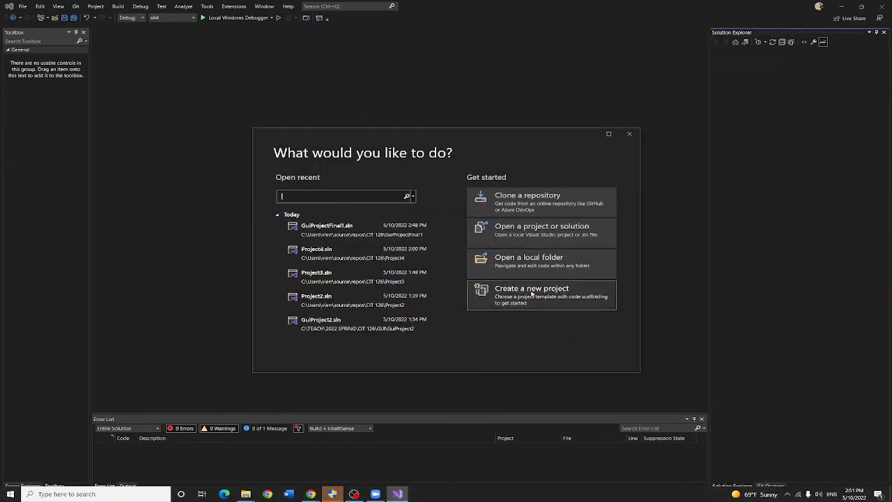
mouse_move(327, 228)
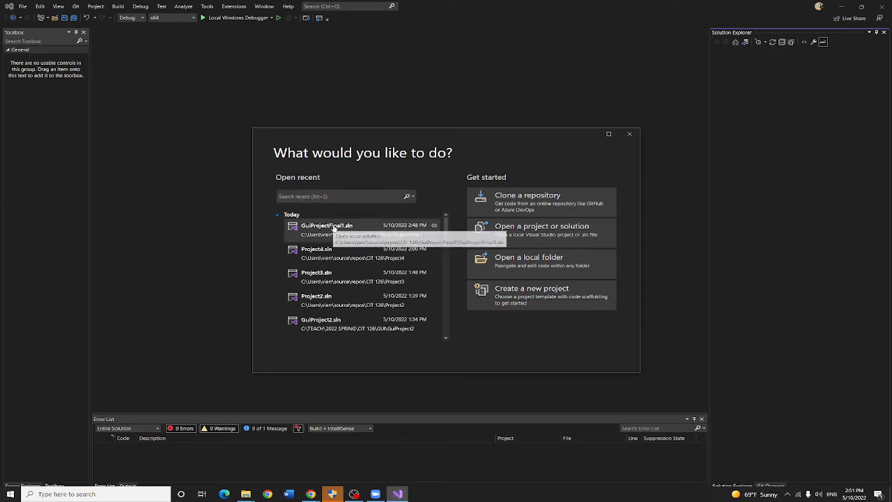
left_click(327, 225)
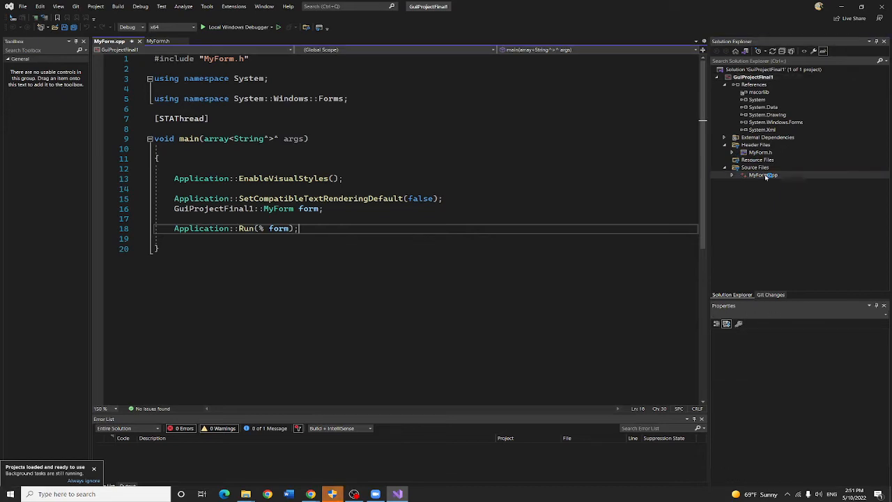
Open MyForm.h in the designer and drag the form corner out to 1056 by 962
left_click(763, 182)
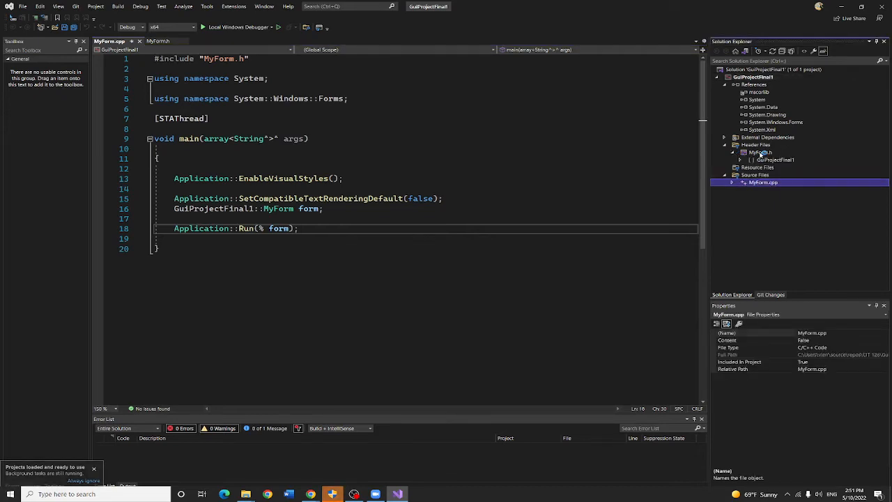
double_click(759, 152)
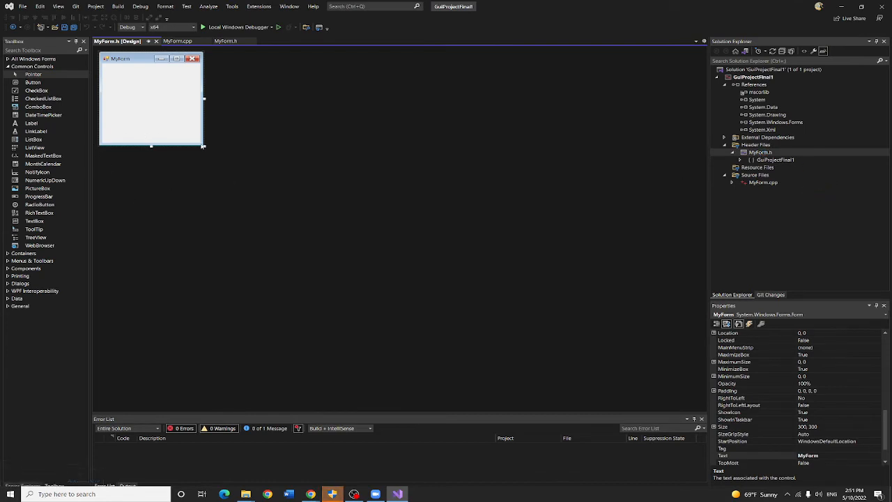
left_click_drag(204, 147, 411, 355)
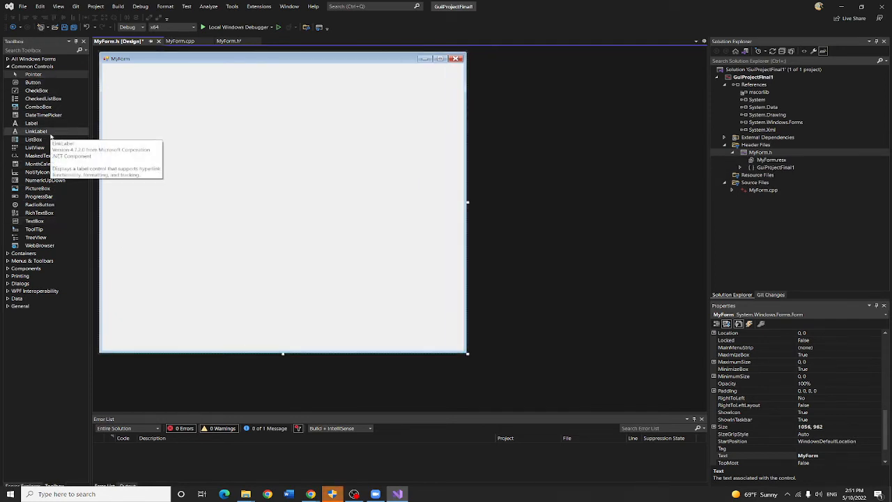
mouse_move(111, 157)
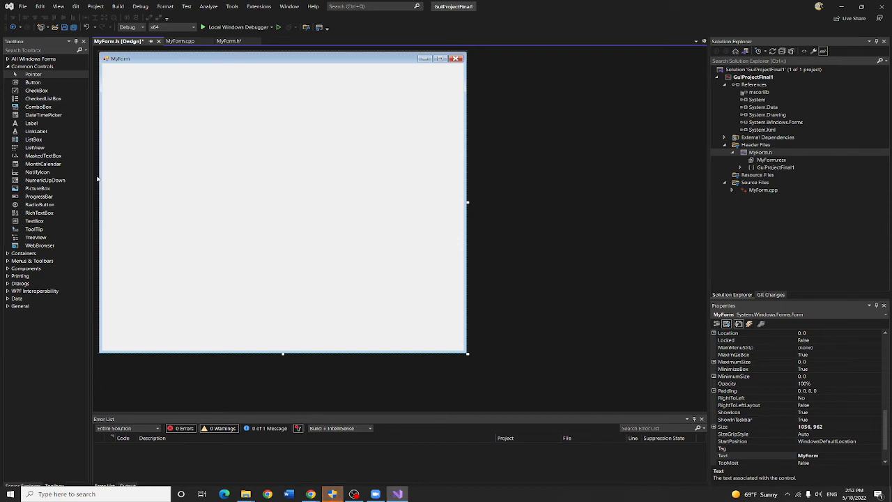
Draw a PictureBox, add a Button below it, and caption it 'Display instructor Liu'
left_click(36, 188)
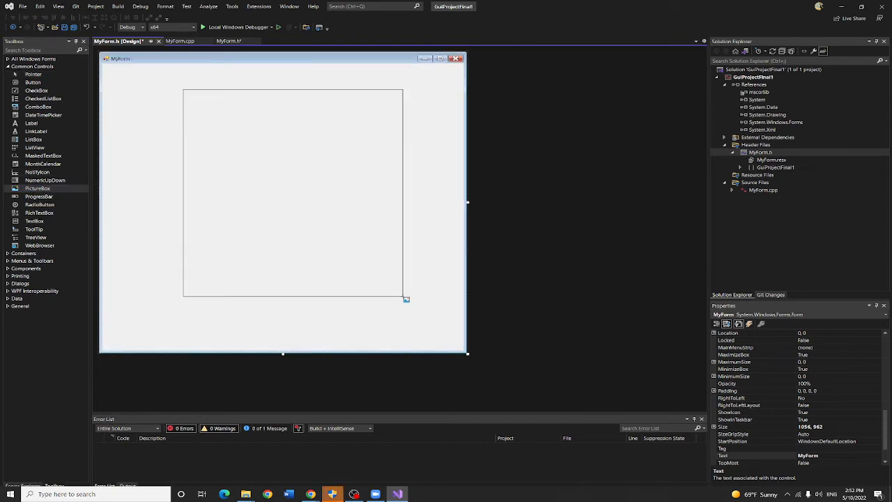
left_click(292, 193)
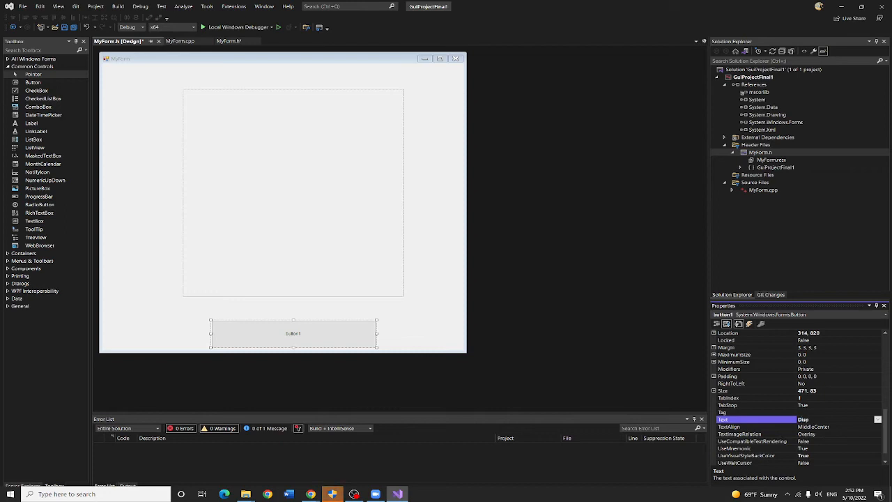
type("Display Instru")
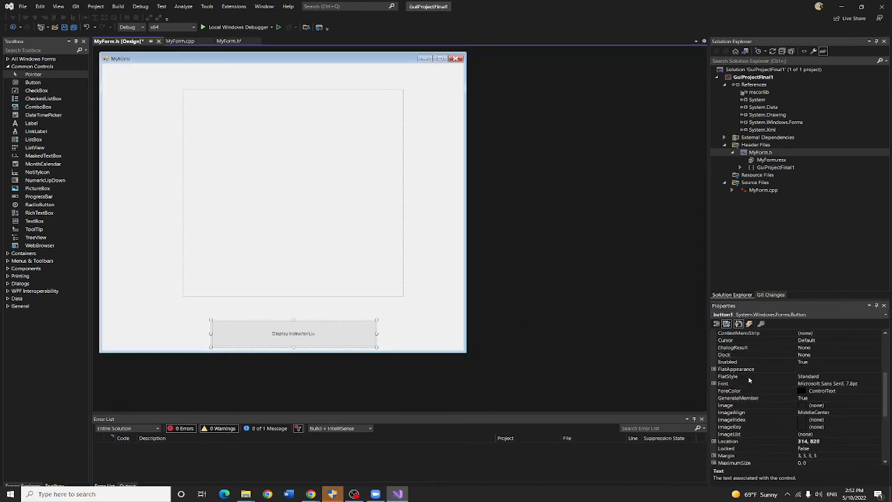
Set the button's font to Arial, bold, size 14 via the Font dialog
left_click(723, 383)
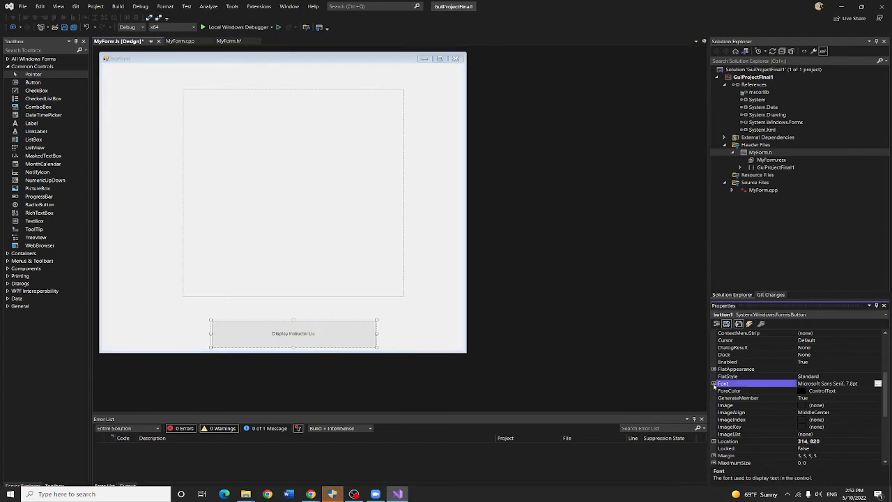
left_click(714, 382)
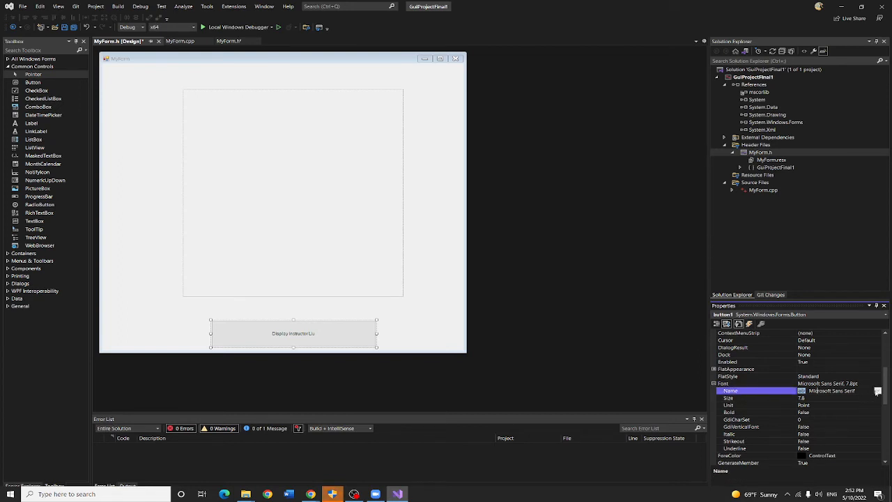
left_click(877, 390)
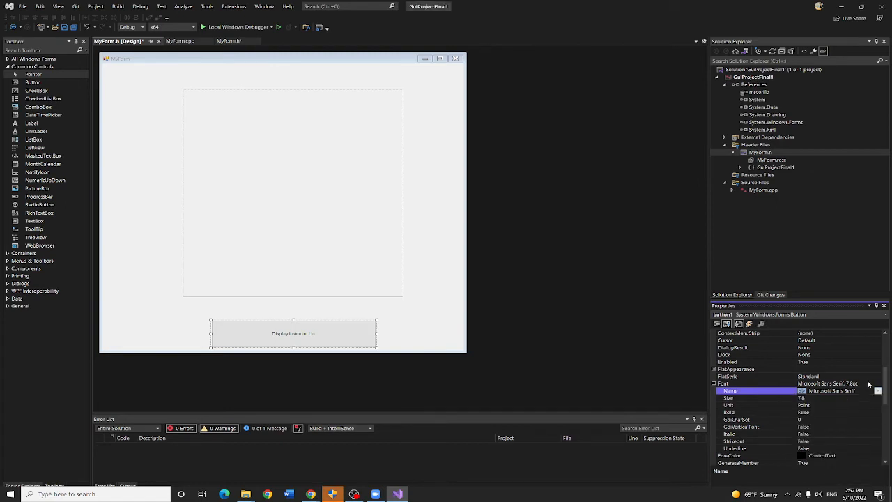
left_click(724, 383)
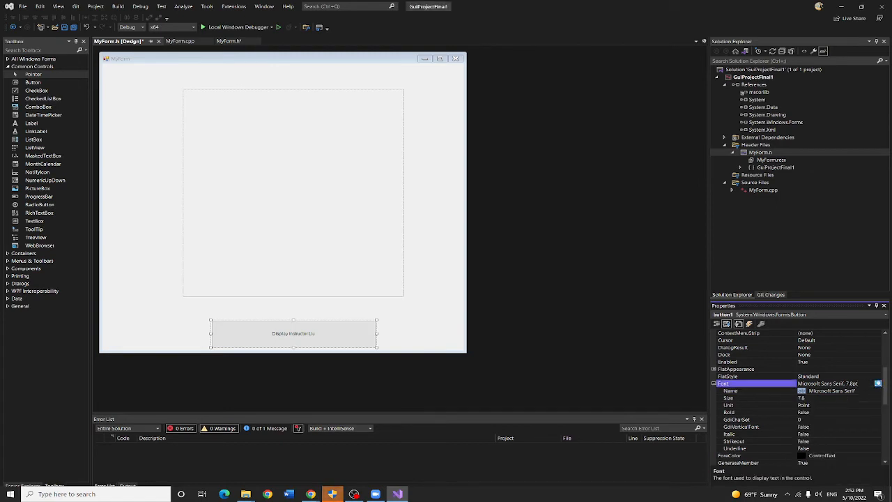
left_click(878, 383)
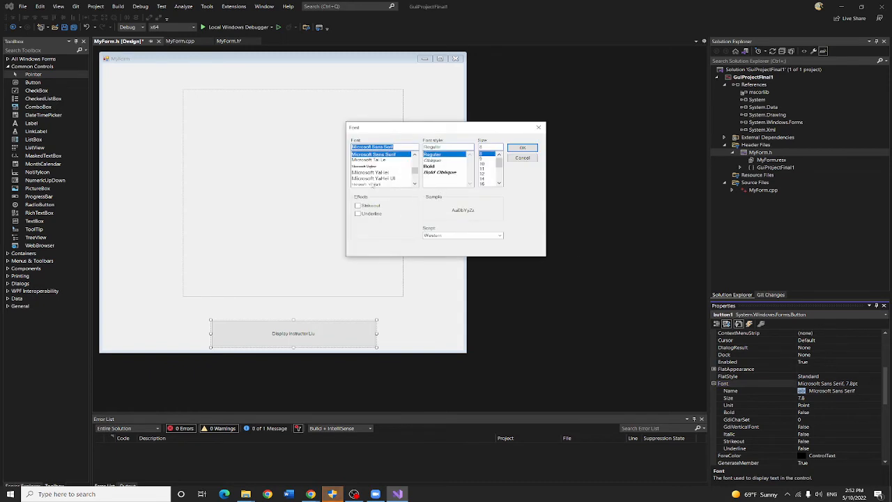
left_click(443, 166)
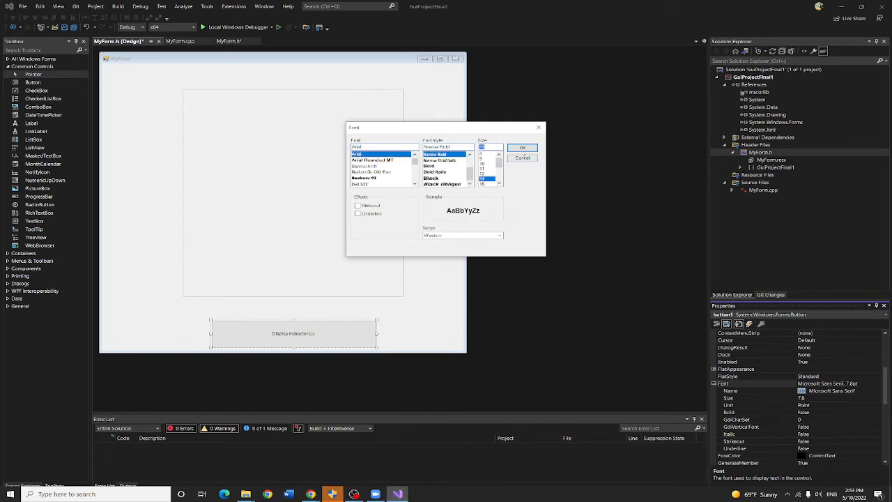
left_click(522, 147)
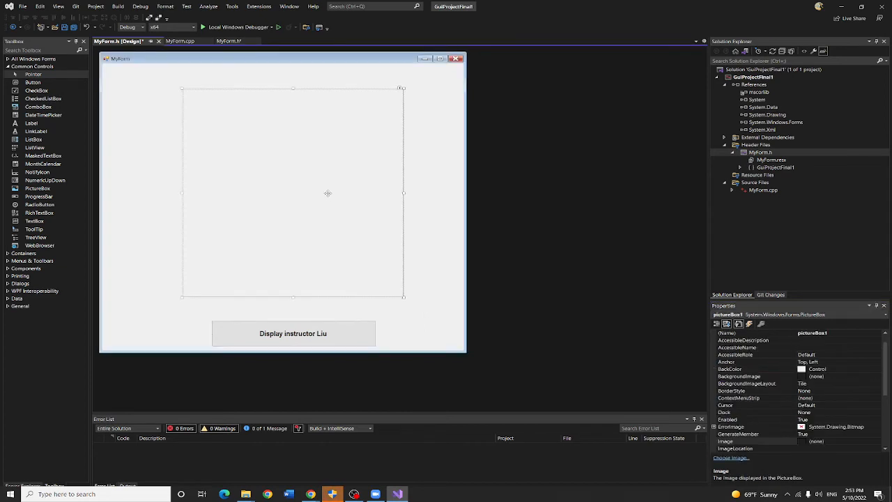
mouse_move(392, 94)
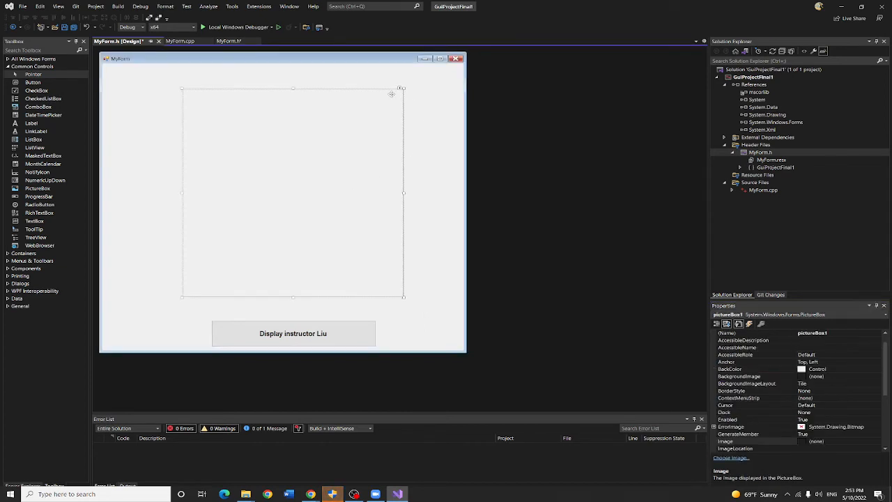
mouse_move(365, 160)
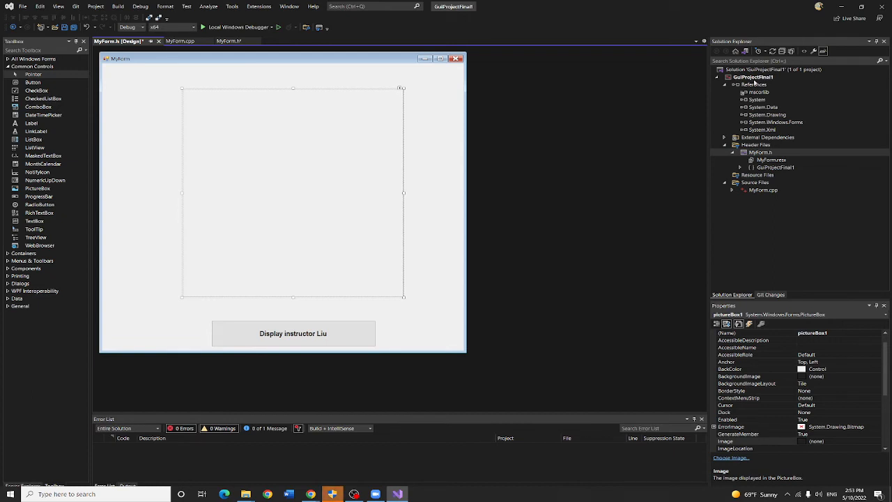
mouse_move(756, 82)
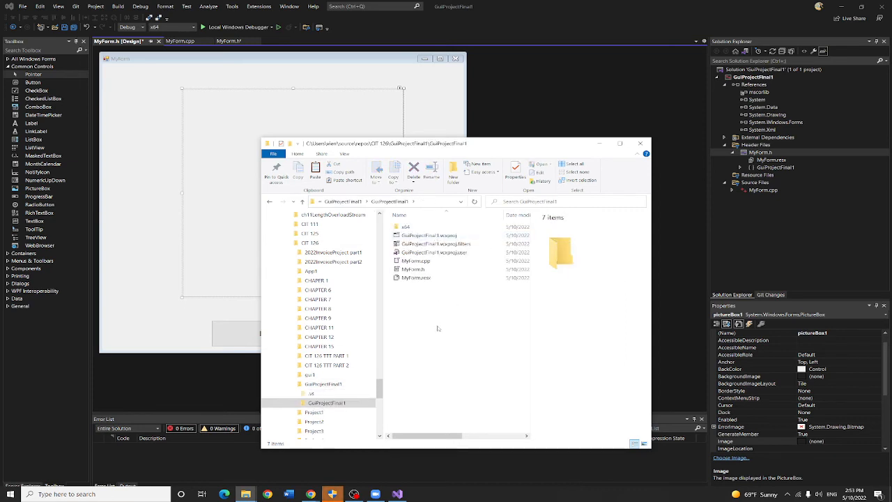
Paste the copied instructor photo into the GuiProjectFinal1 project folder
right_click(439, 331)
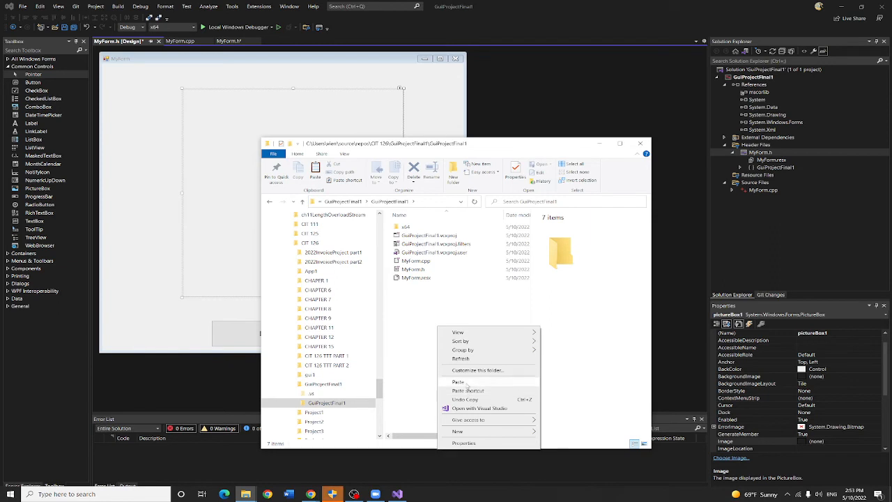
left_click(458, 381)
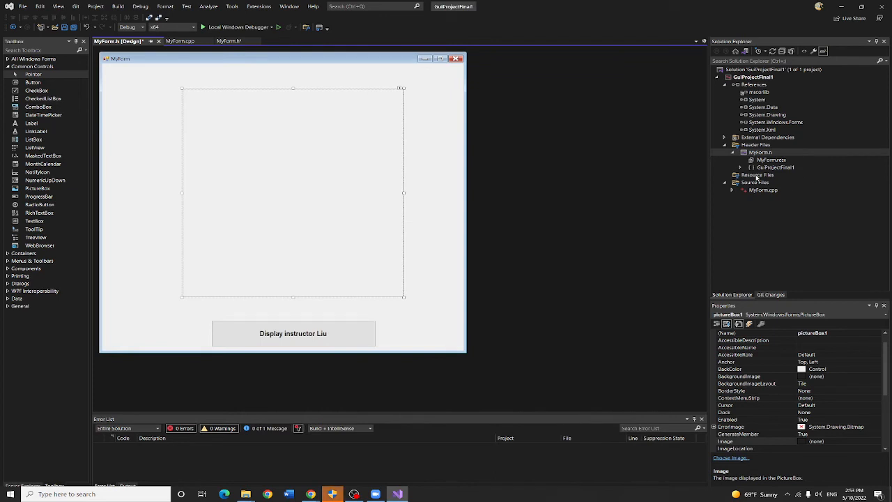
Add the existing shinWithRobot.jpg photo to the project's Resource Files
left_click(757, 174)
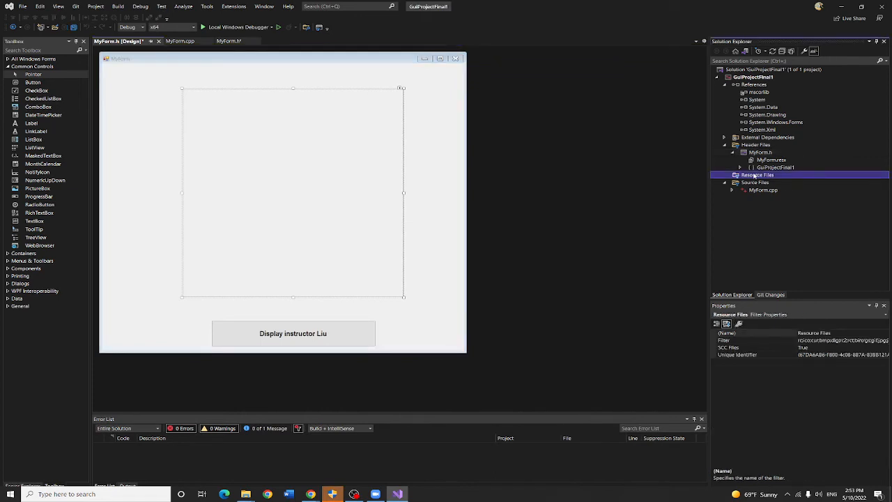
right_click(758, 175)
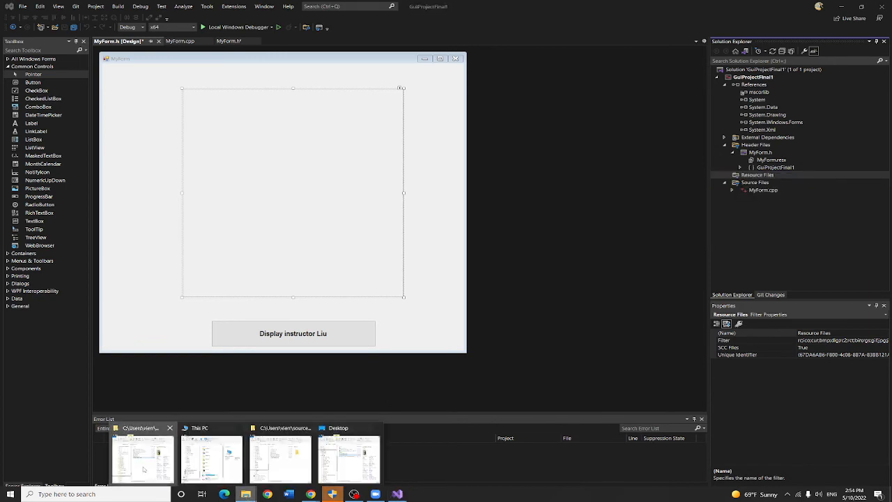
left_click(143, 458)
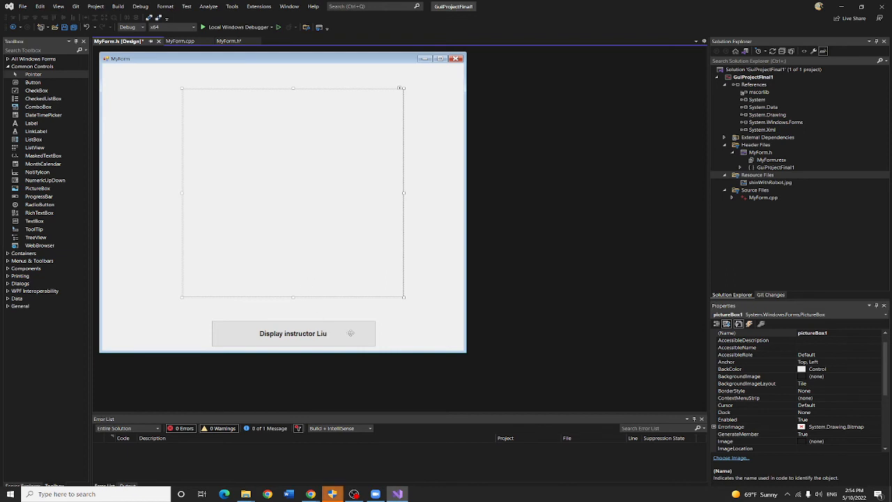
mouse_move(350, 332)
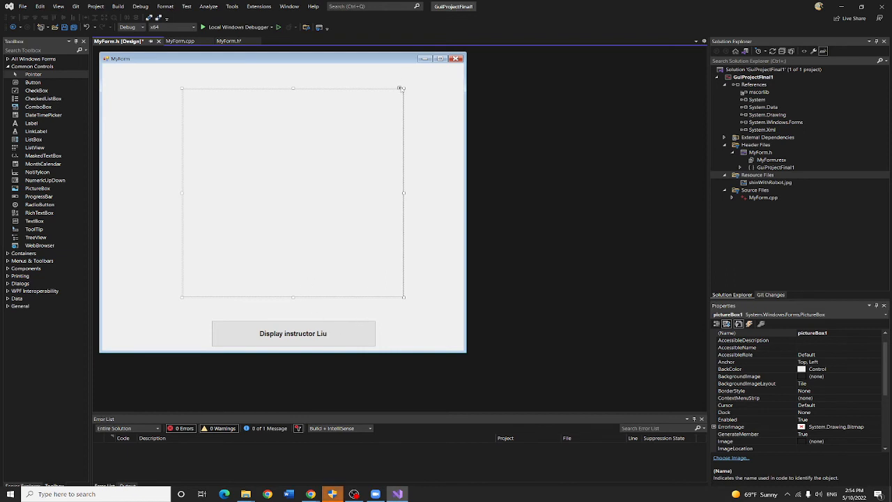
Set the picture box Size Mode to StretchImage from its PictureBox Tasks list
left_click(401, 89)
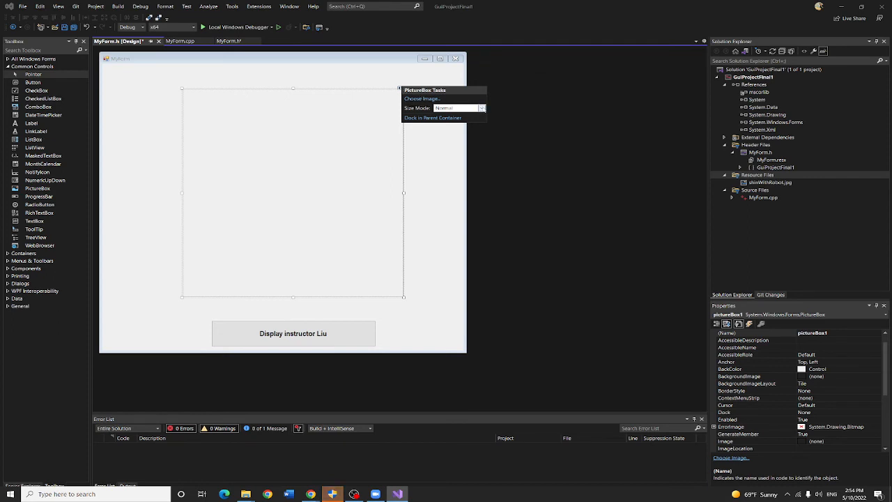
left_click(481, 108)
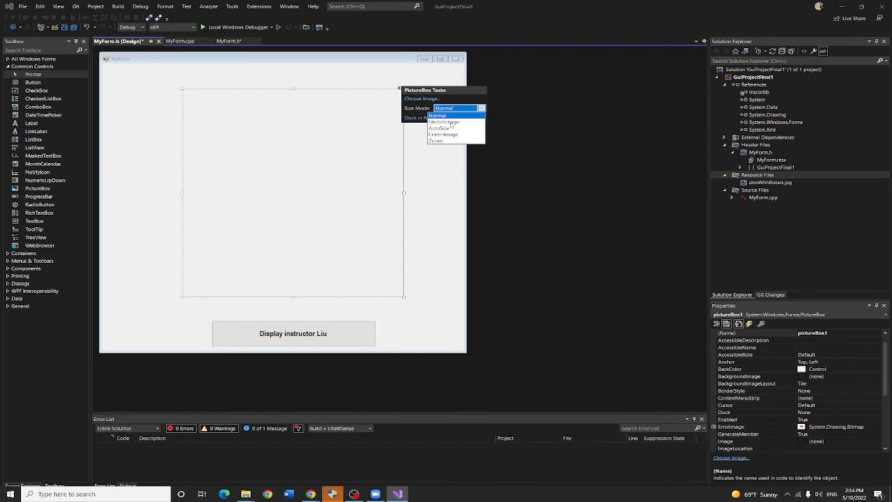
left_click(443, 121)
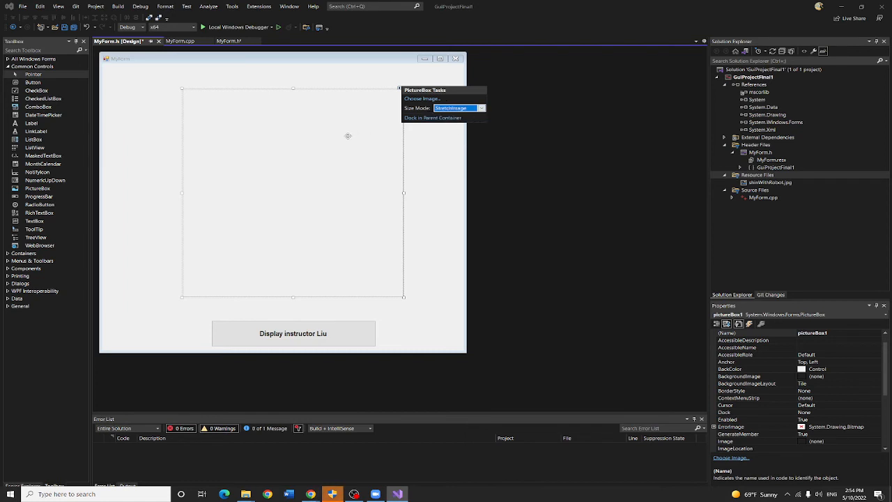
mouse_move(357, 152)
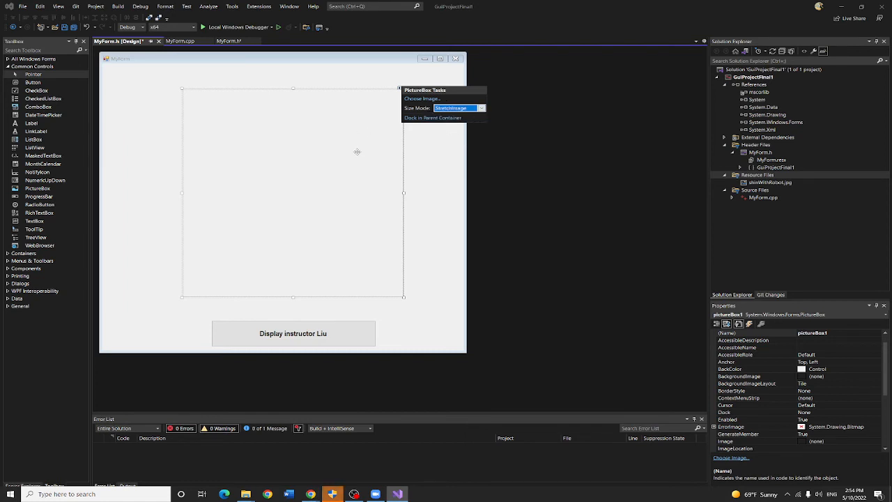
mouse_move(386, 139)
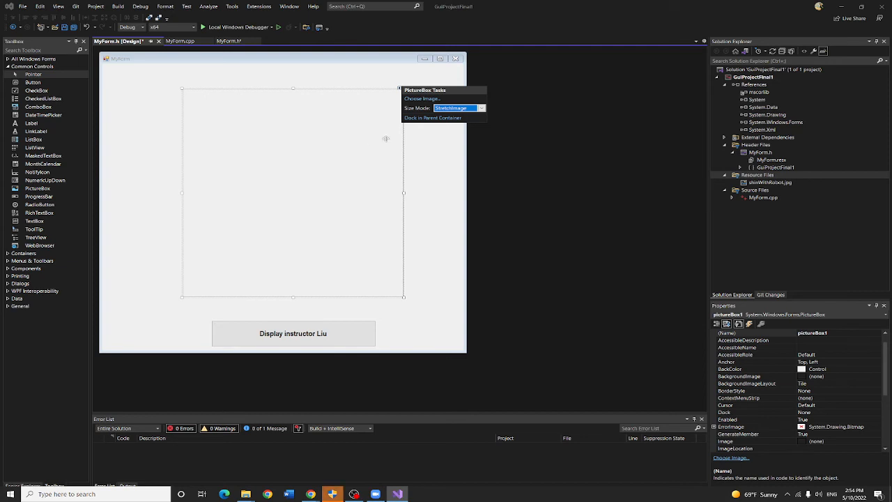
mouse_move(302, 332)
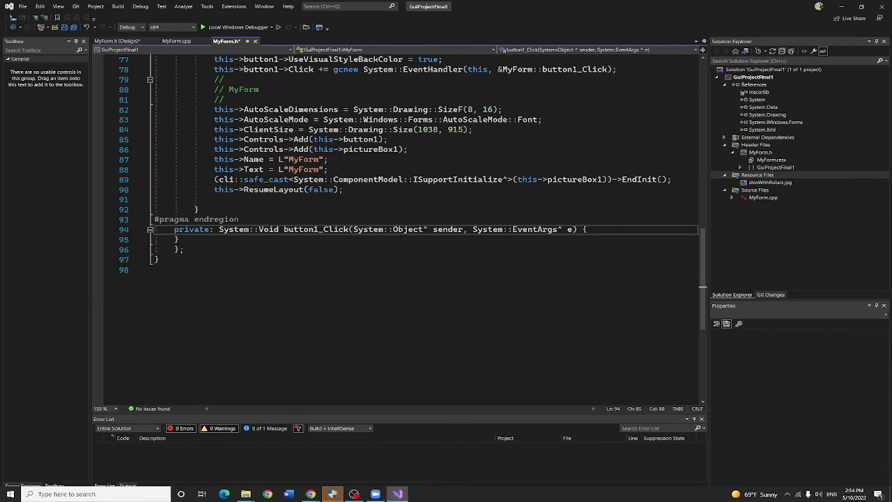
In button1_Click, start the statement this->pictureBox1->Load("")
type("th")
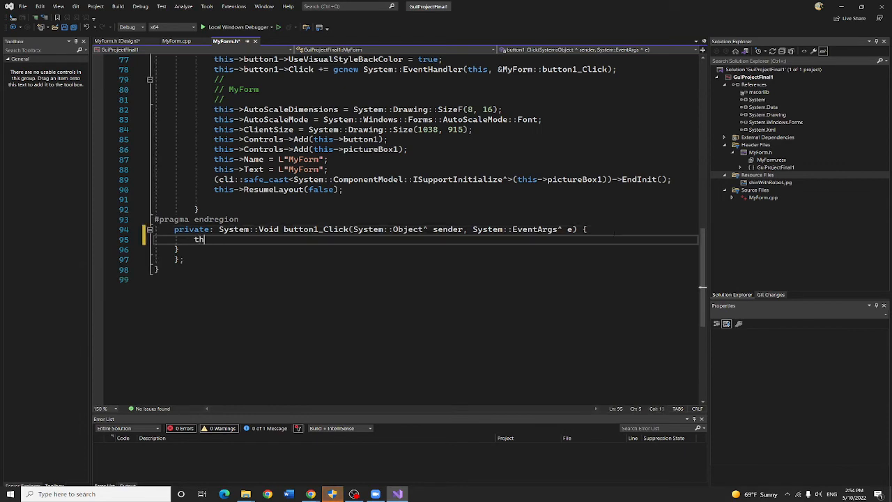
type("is-")
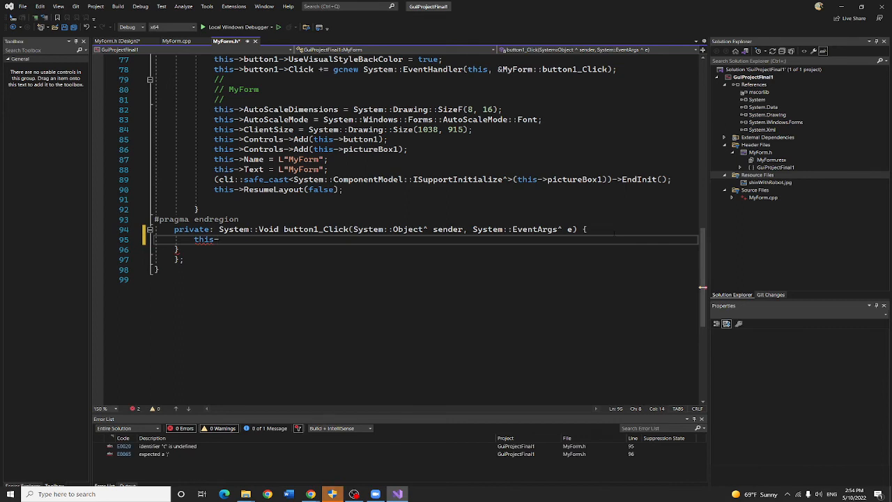
type("pi")
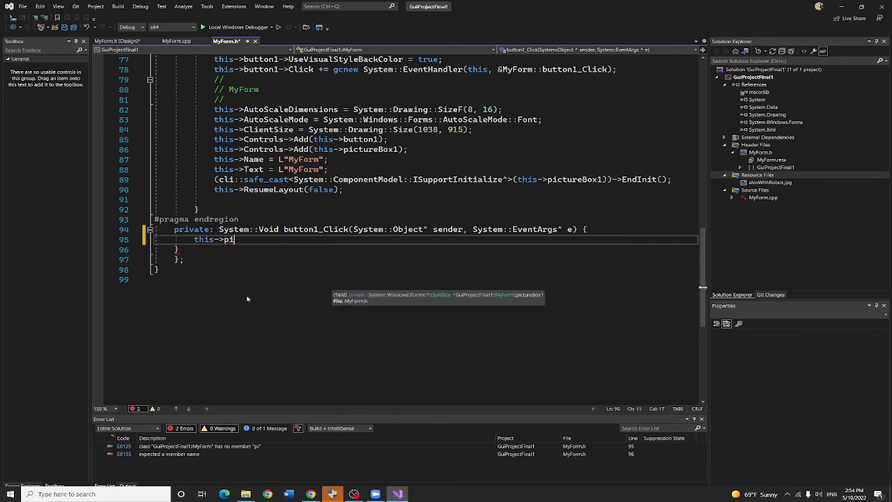
type("ctureBox1->")
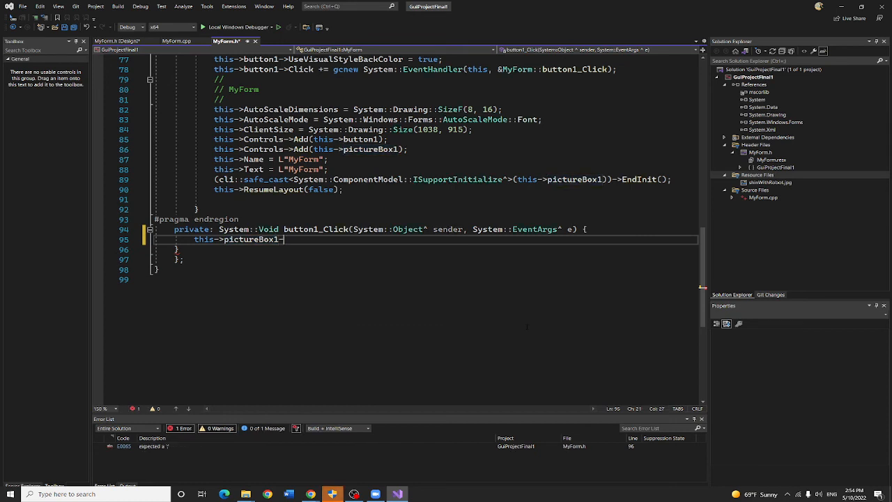
type("lo")
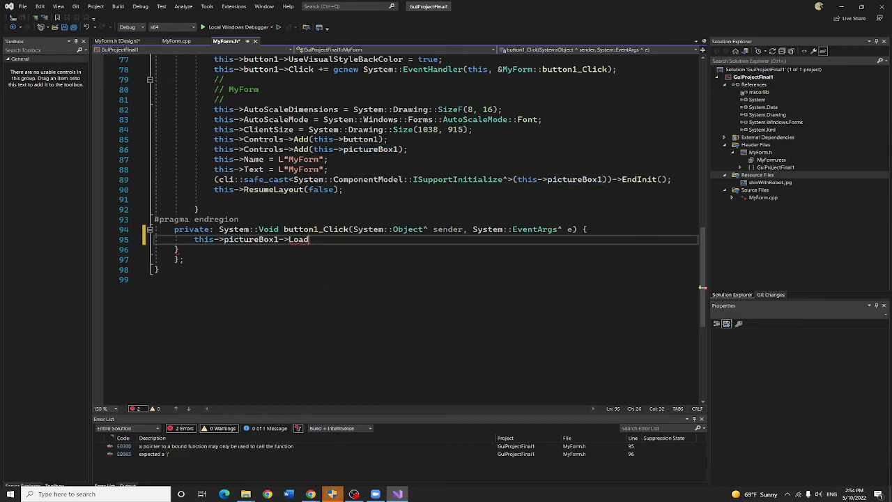
type("(")
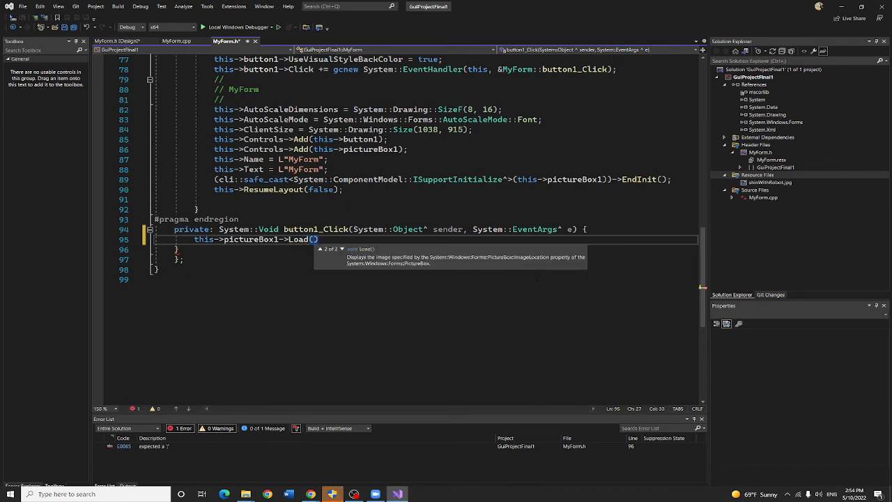
type("\"\"")
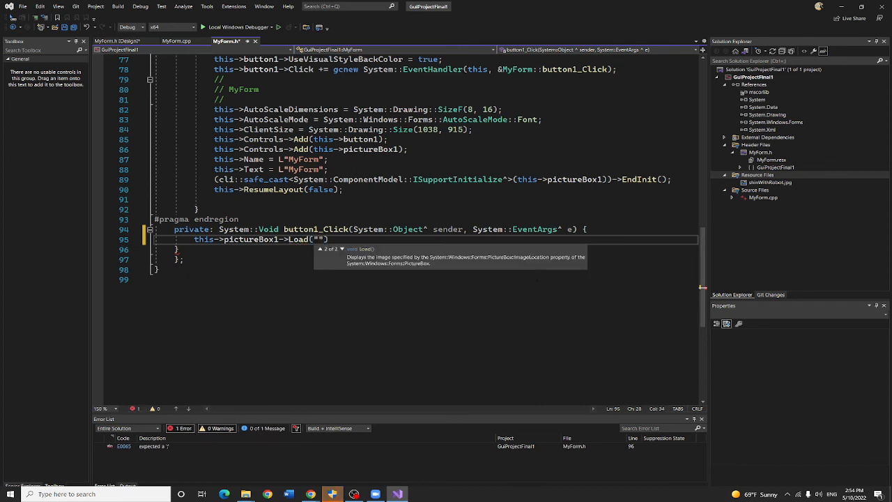
Complete the Load call with "shinWithRobot.jpg"; and start MyForm running
type("shin")
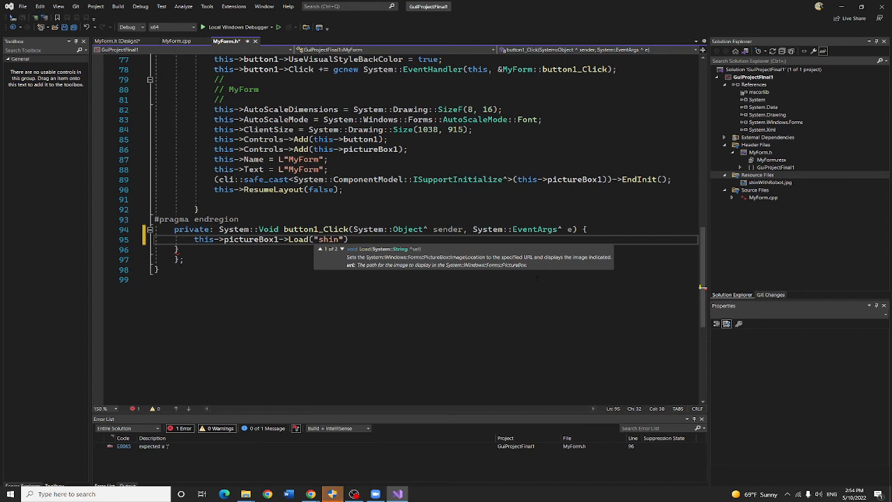
type("With")
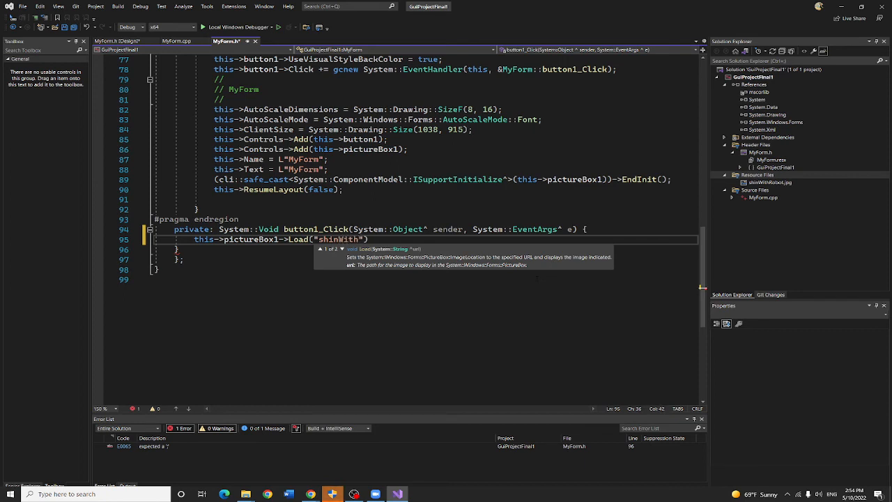
type("Robot")
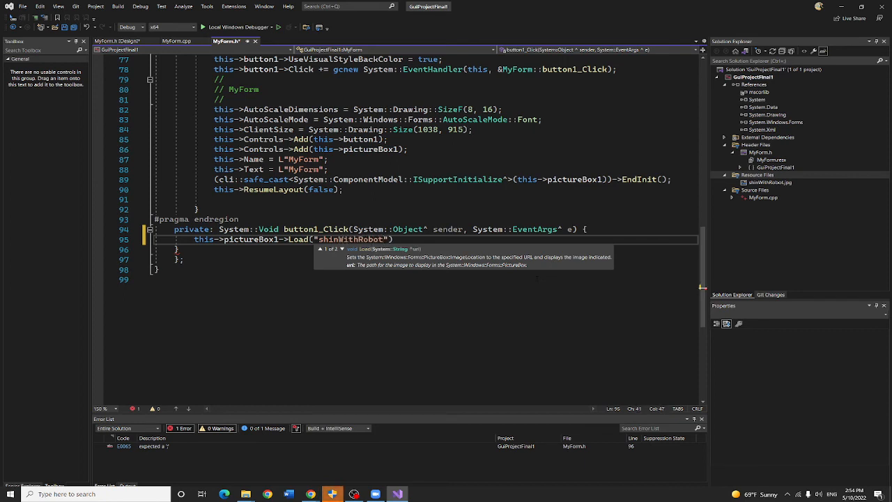
type(".jp")
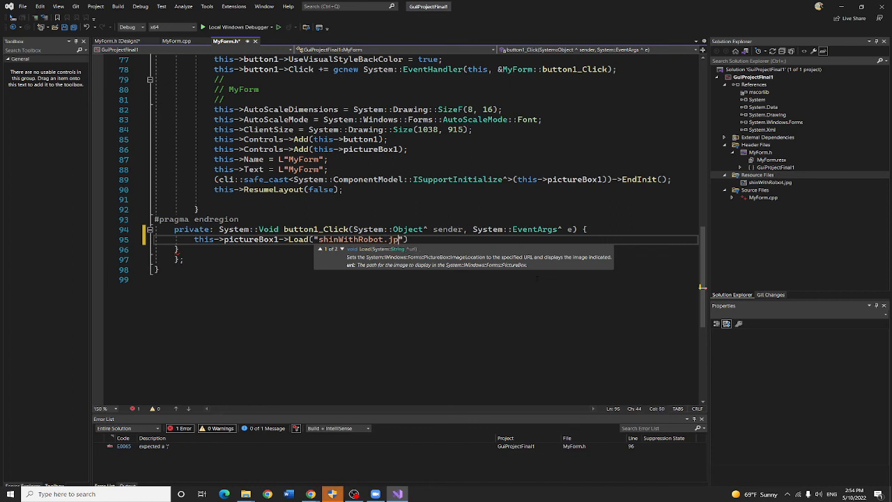
type("g")
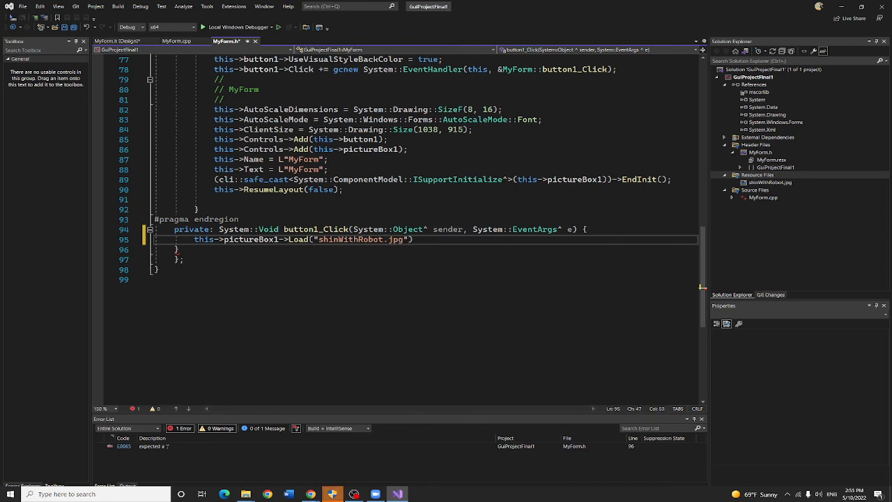
type(";")
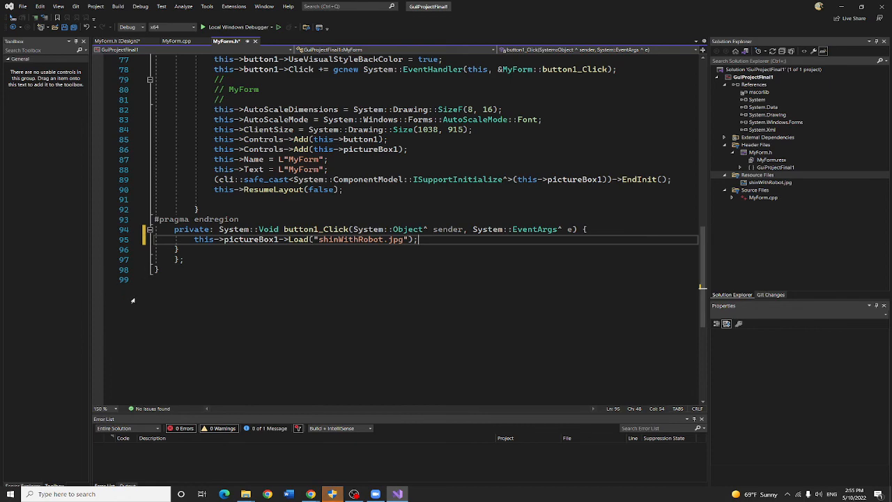
left_click(175, 41)
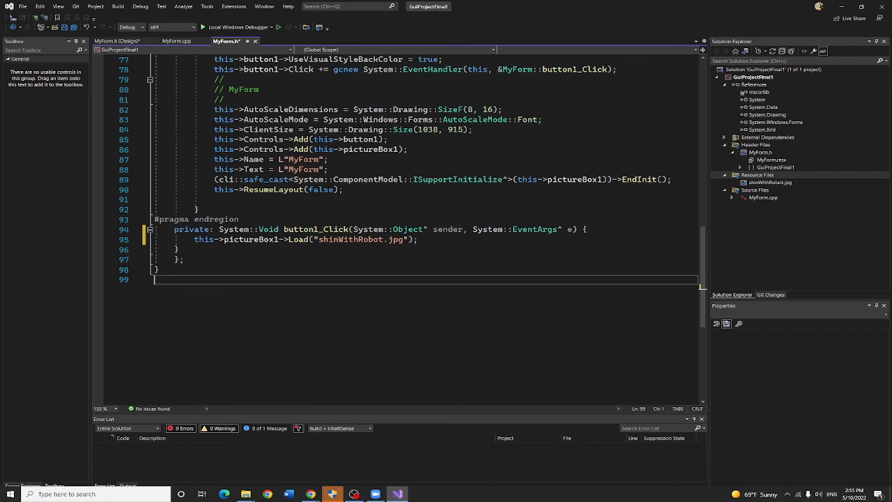
left_click(119, 41)
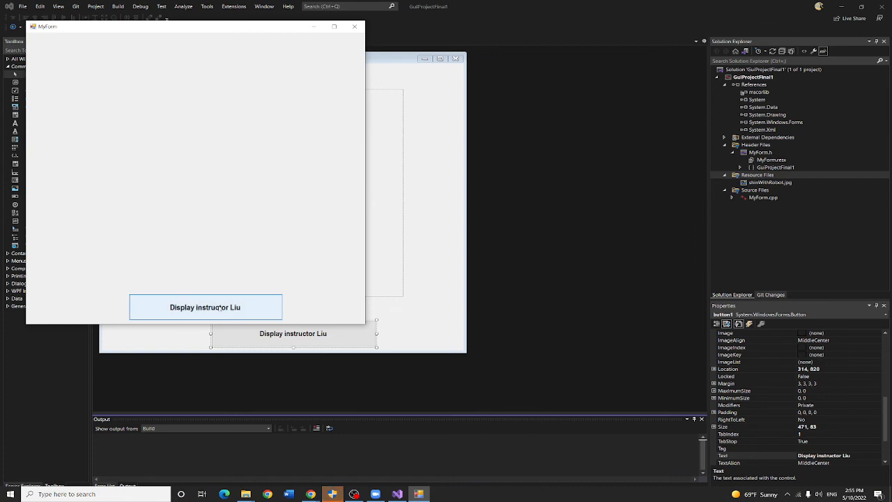
Click Display instructor Liu in the running form to show the stretched instructor photo
left_click(205, 307)
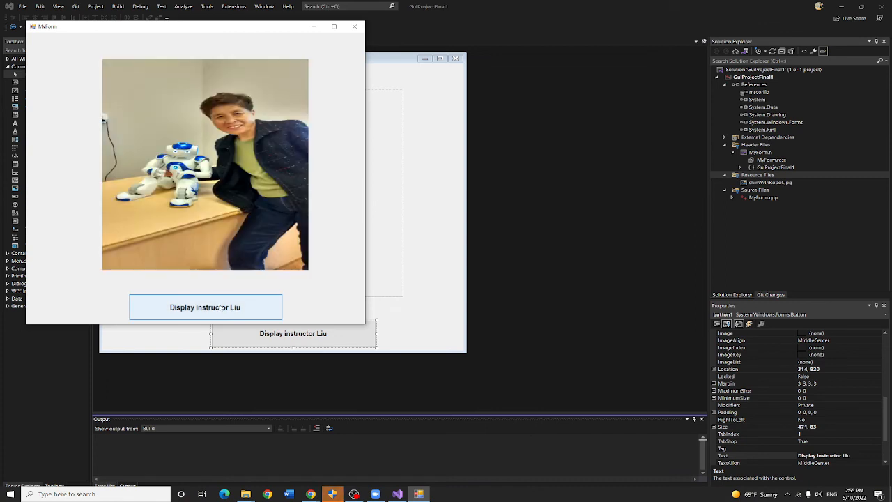
left_click(205, 306)
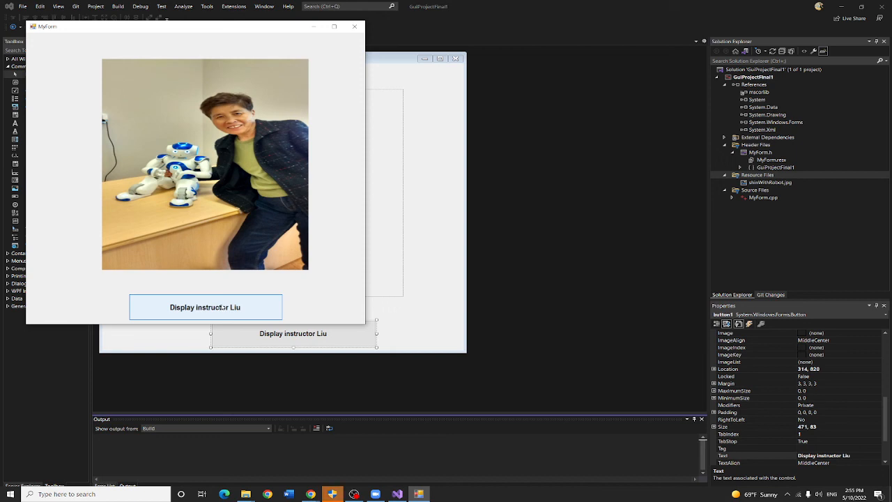